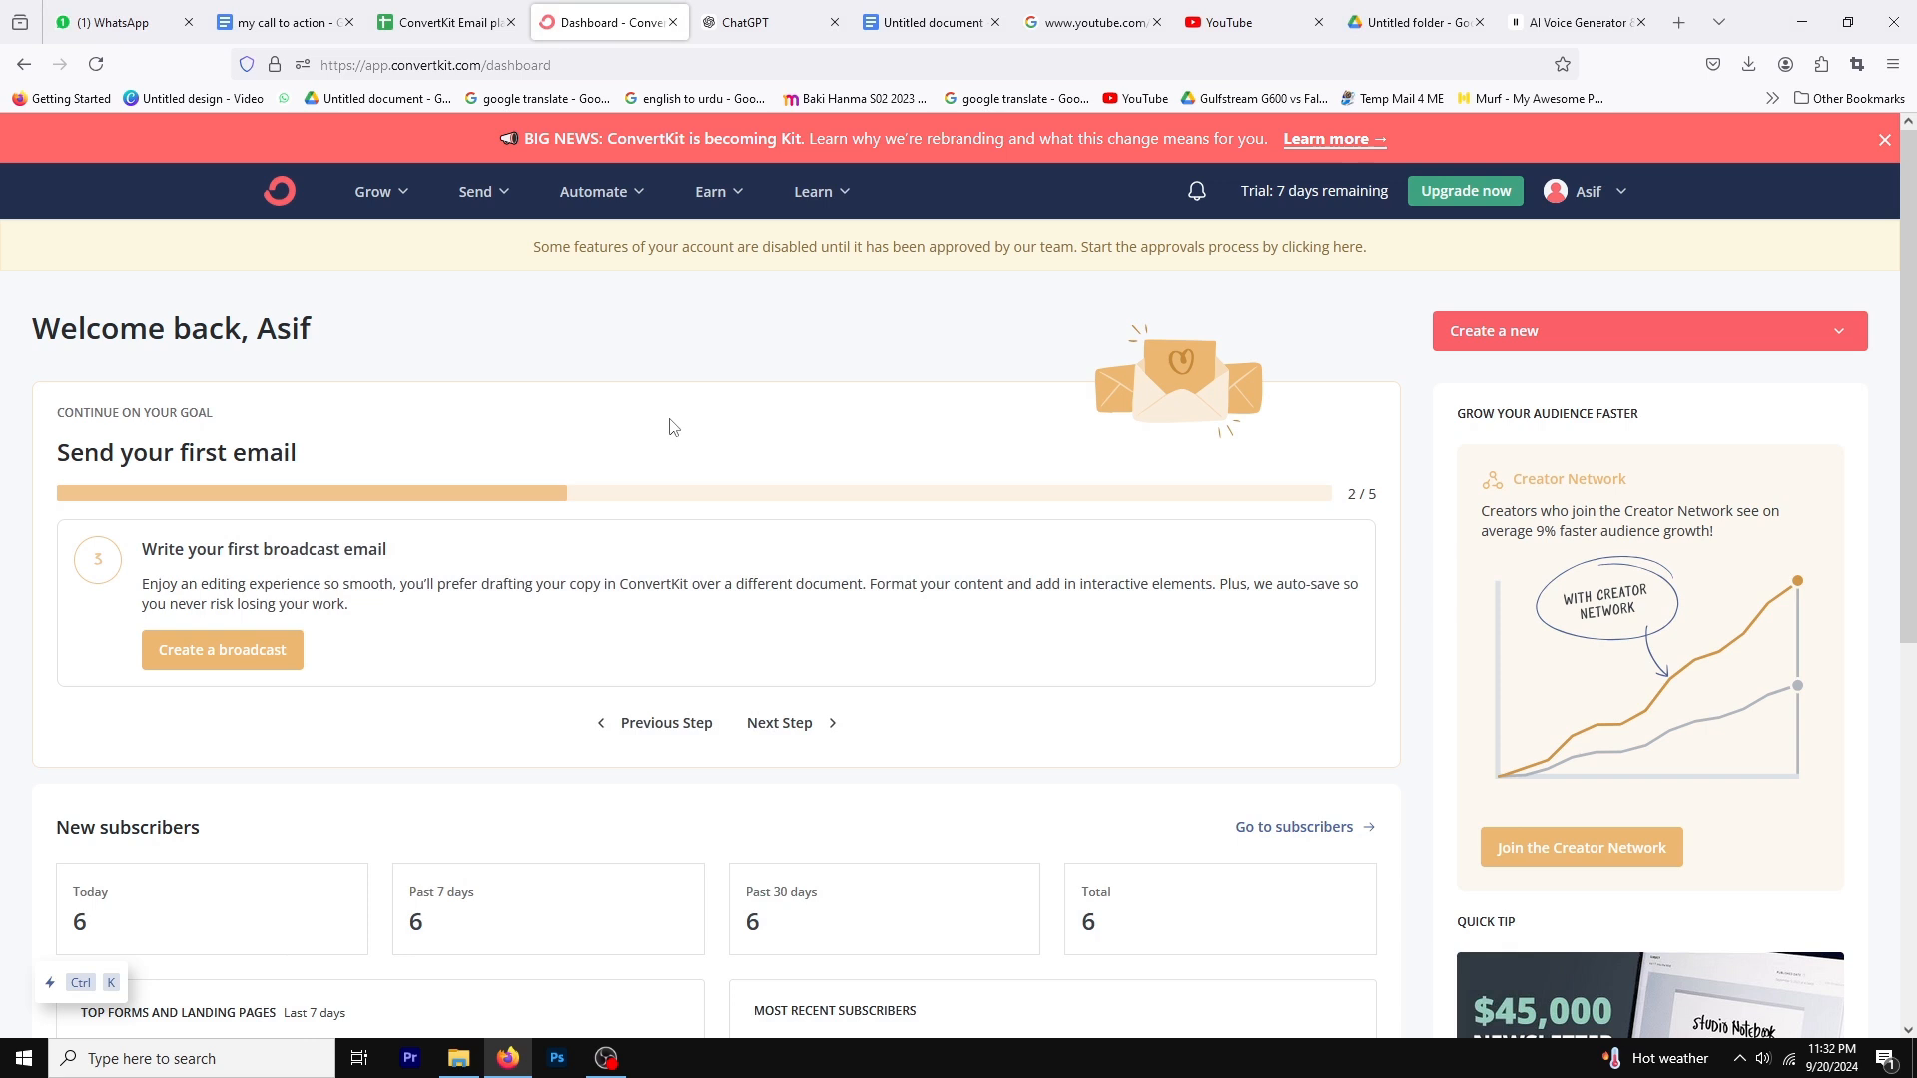
# Step: Go to the Email Templates collection via the Send menu
pyautogui.click(476, 191)
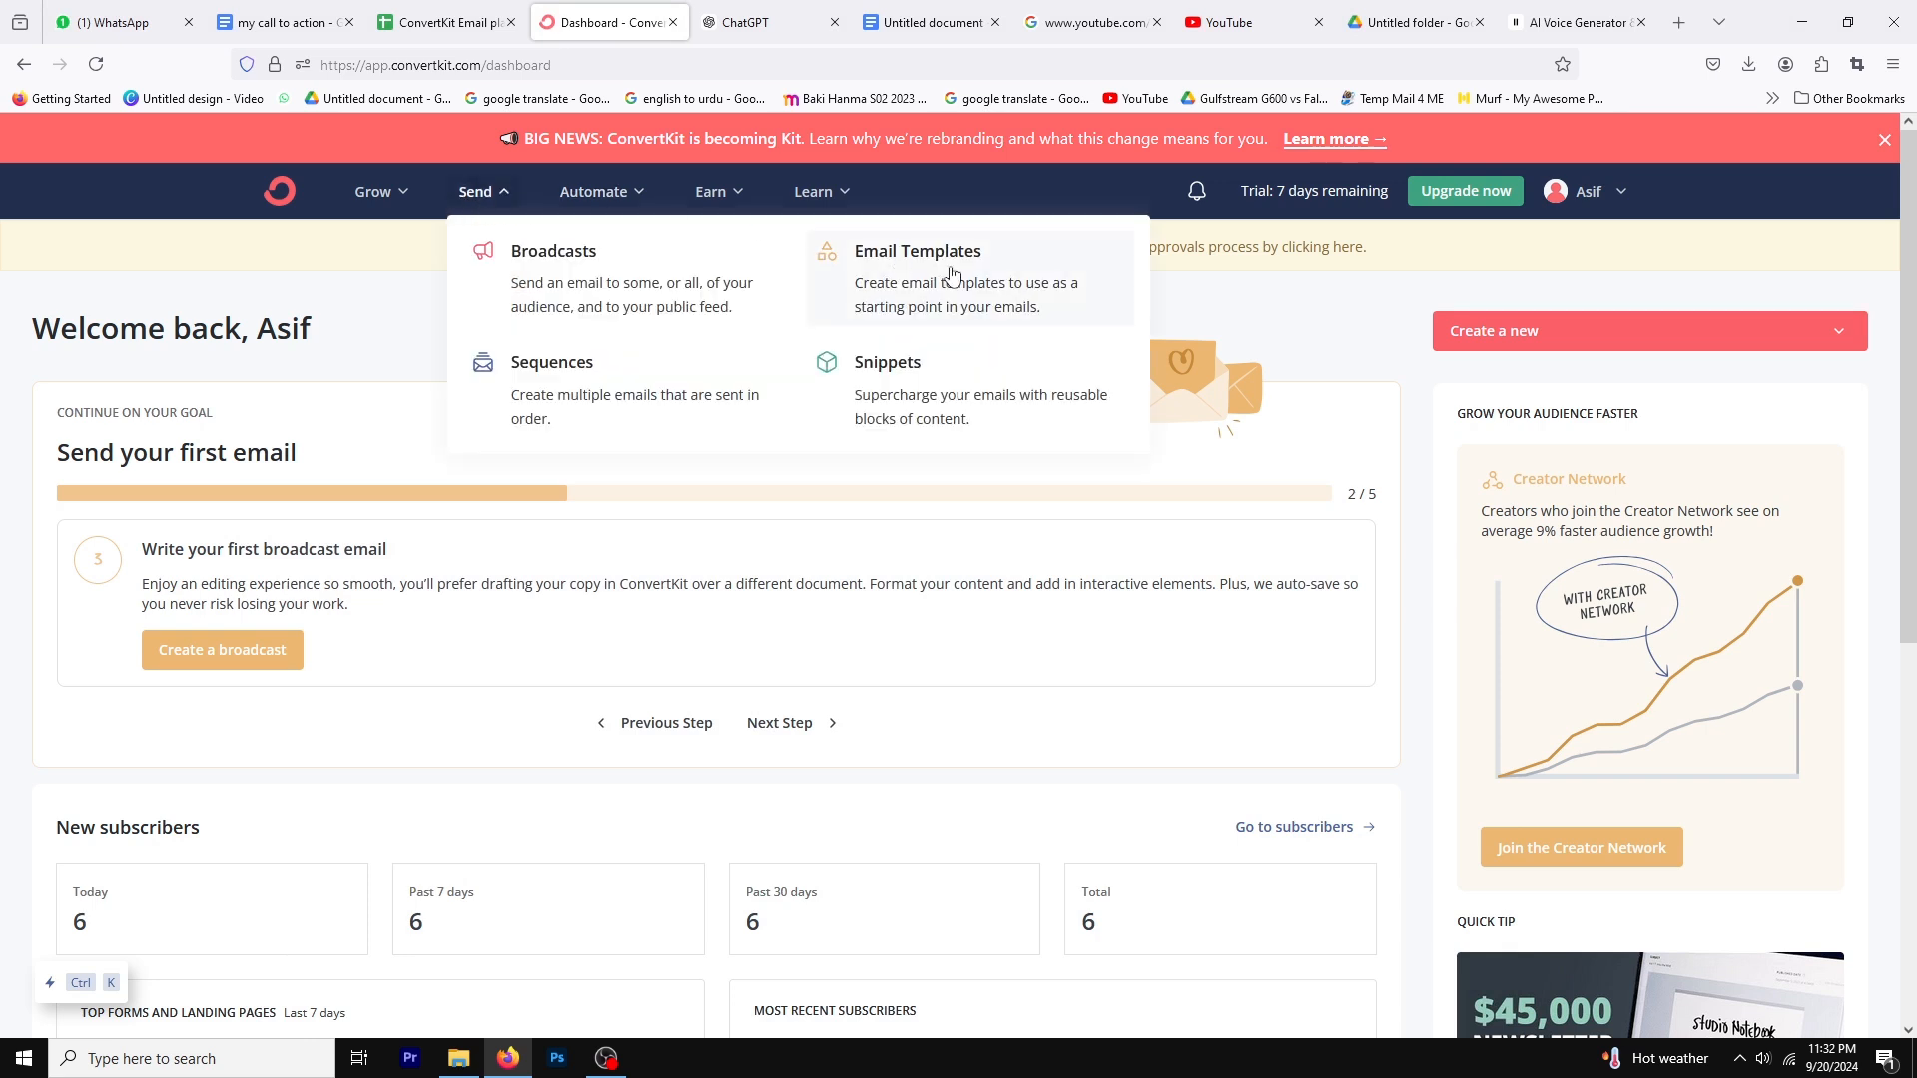
pyautogui.click(917, 252)
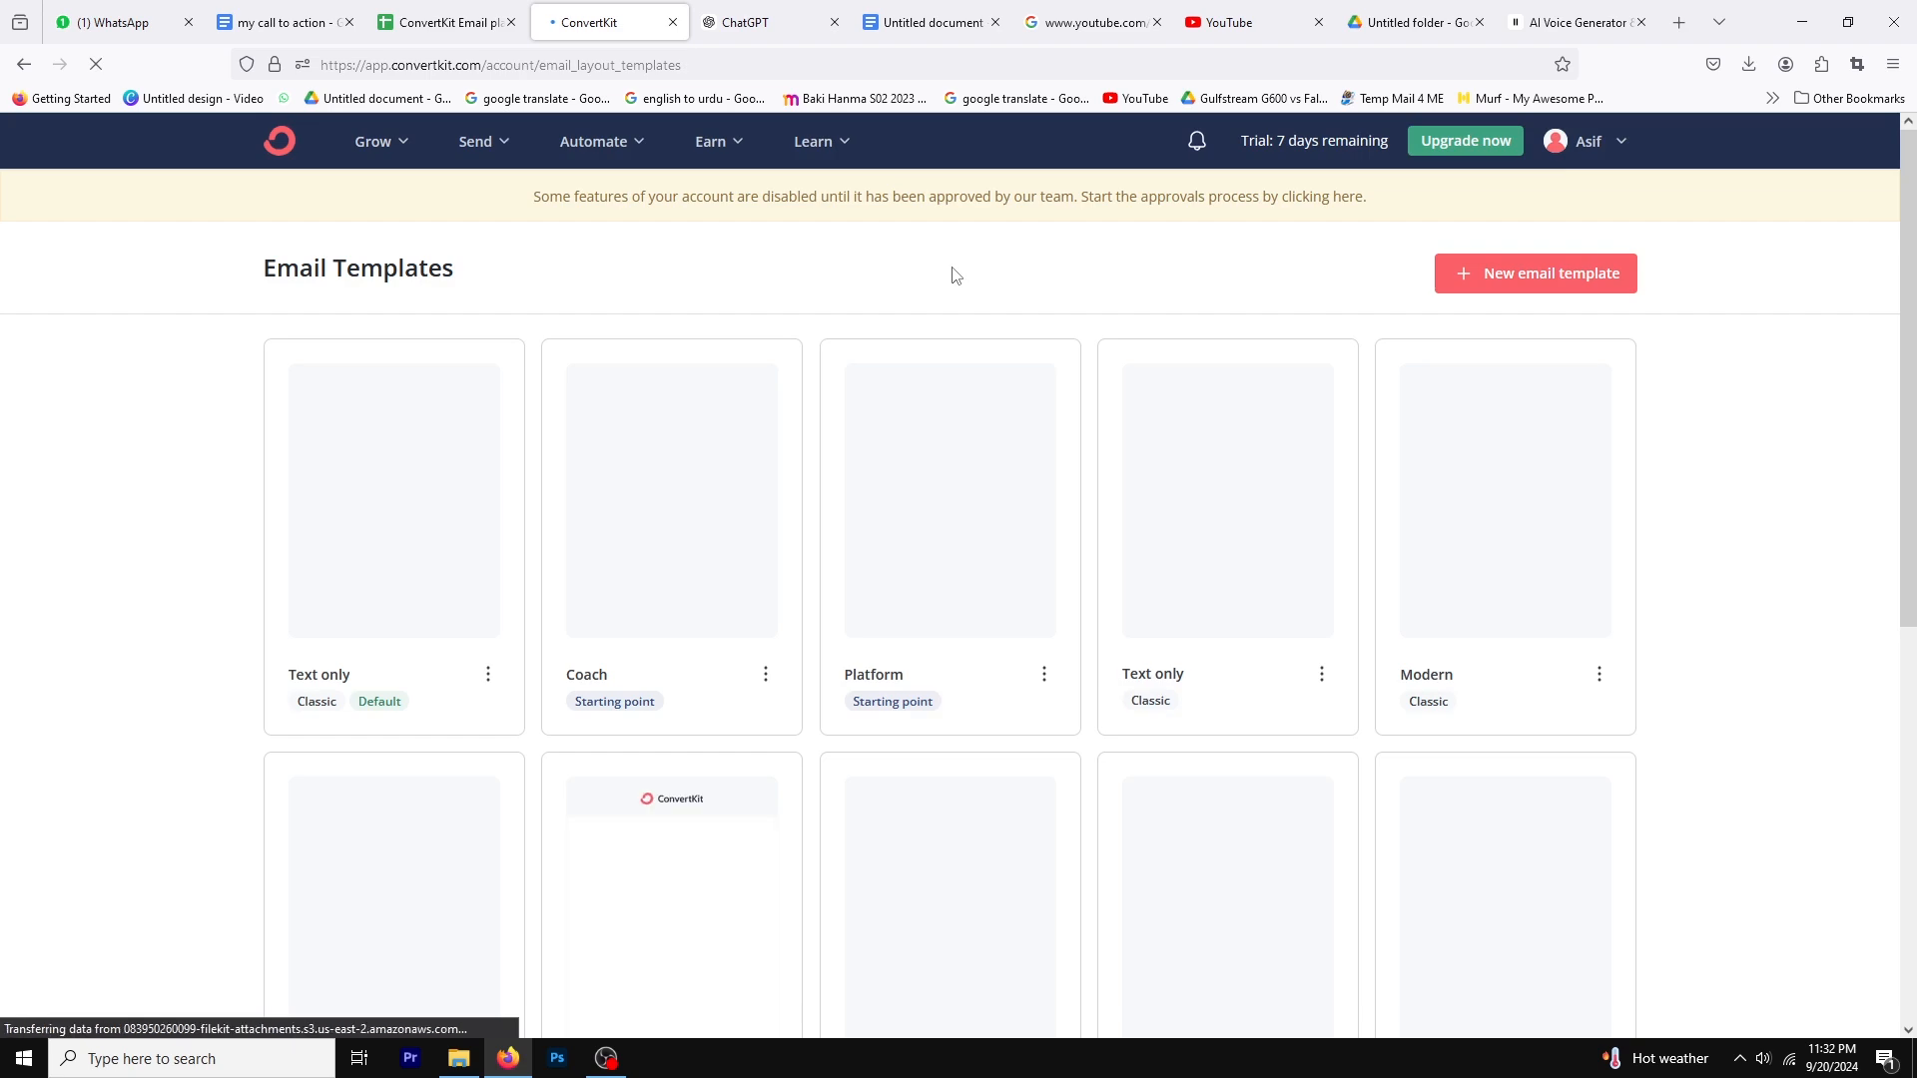
# Step: Create a new email template from the classic Modern design
pyautogui.click(1533, 274)
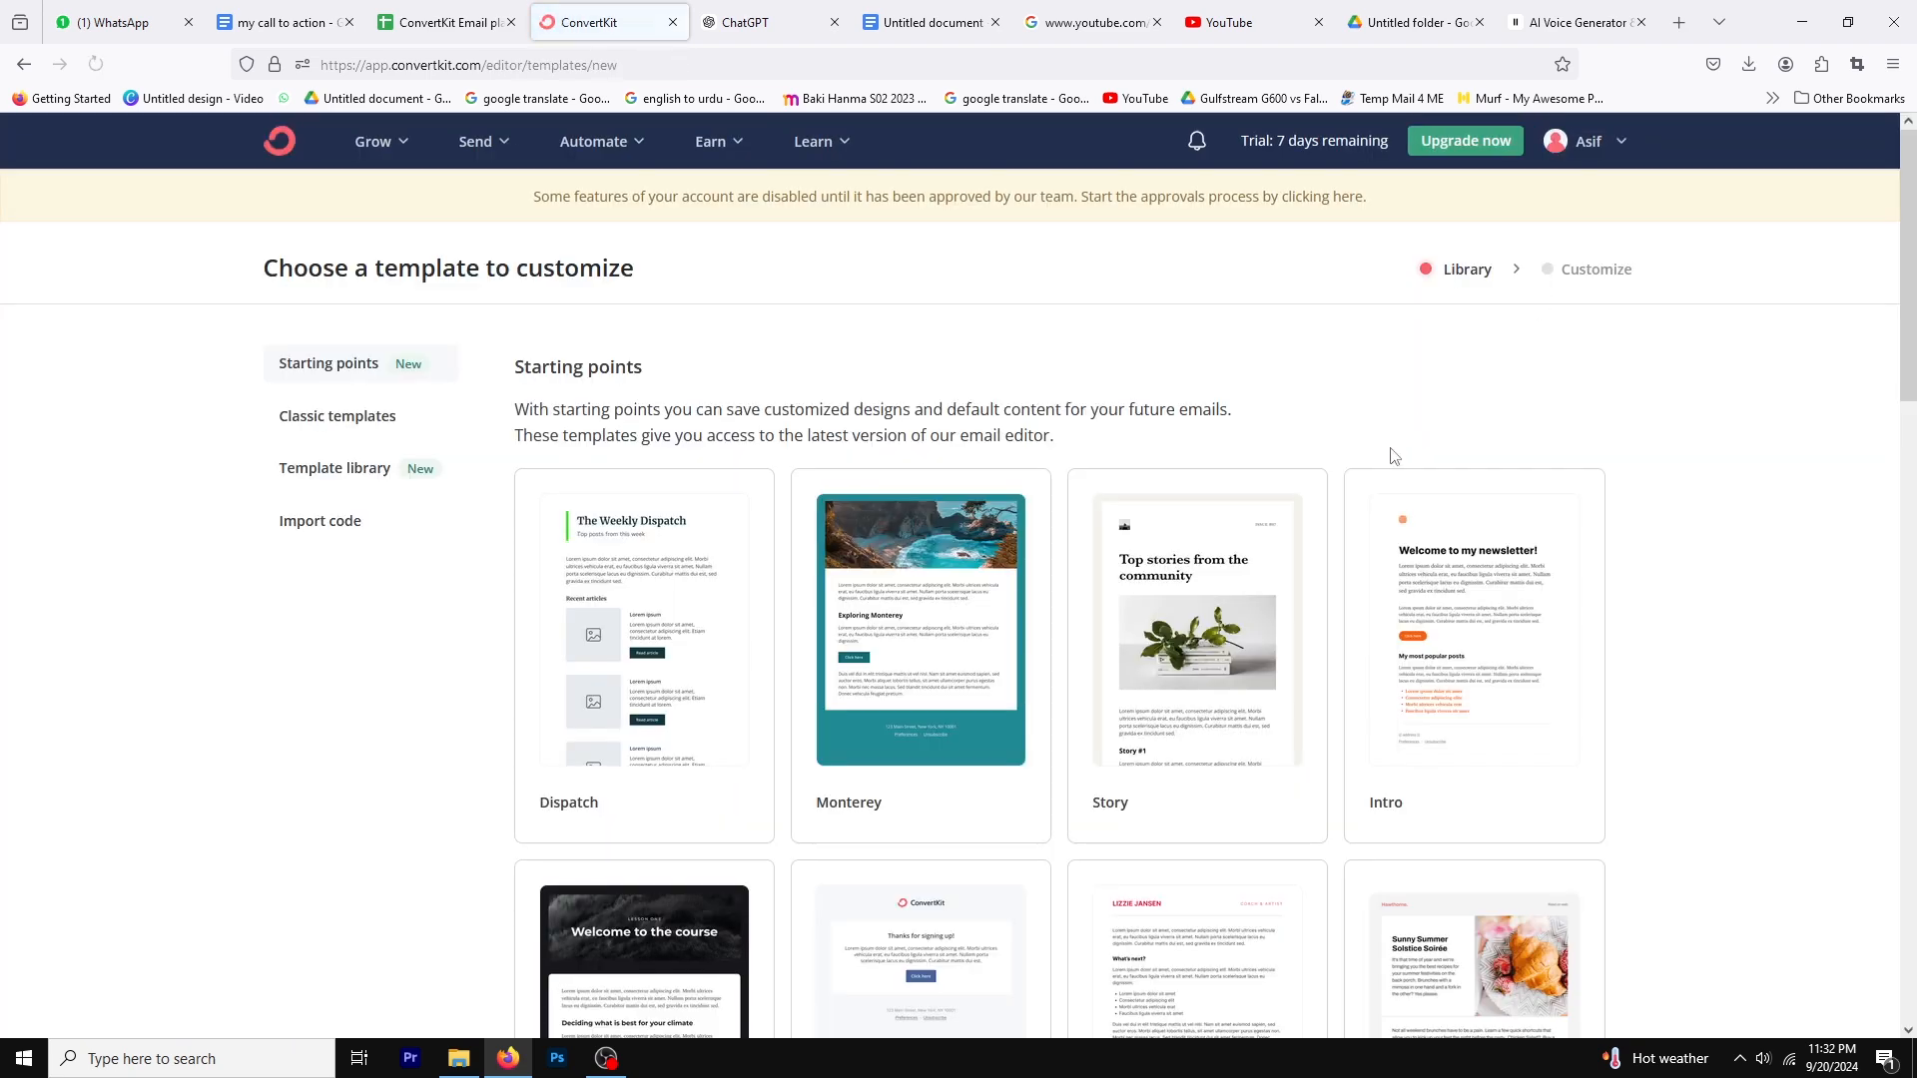
pyautogui.scroll(-3)
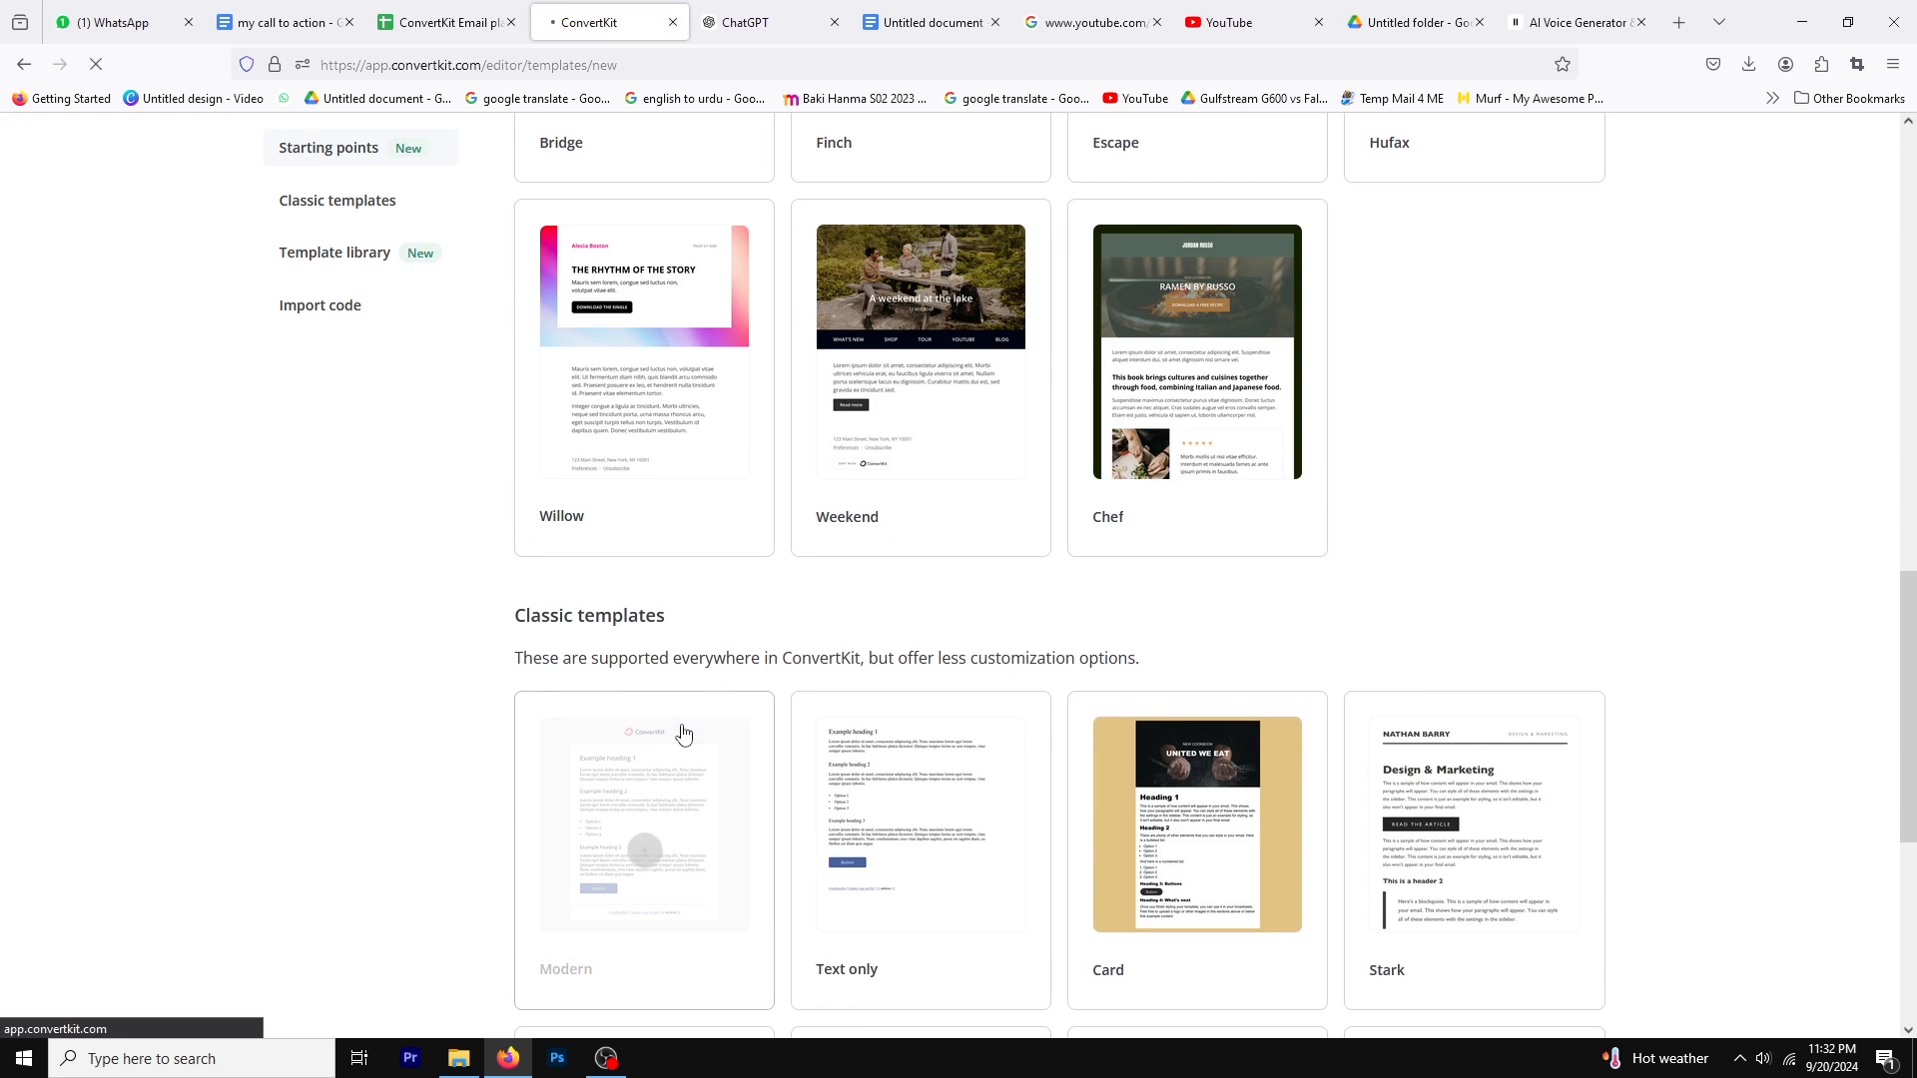
pyautogui.click(645, 820)
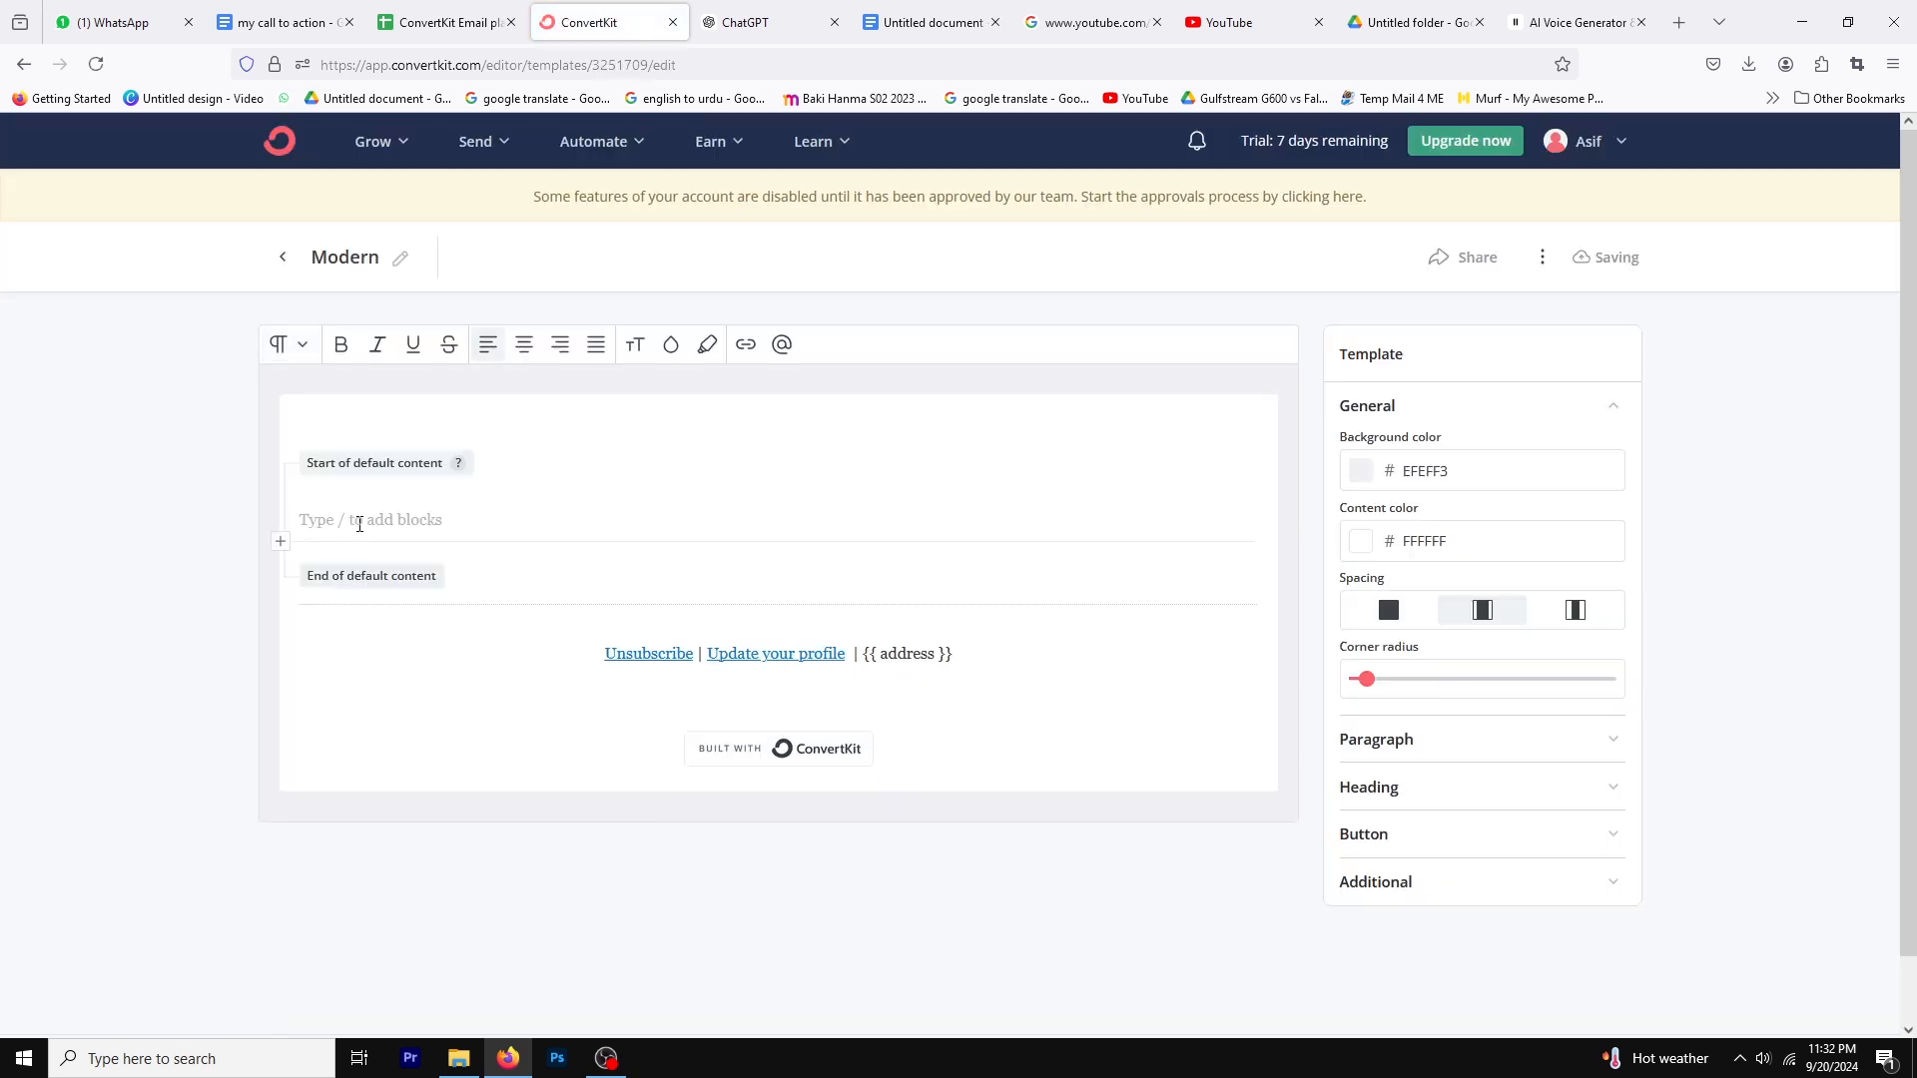
# Step: Enter the text 'PDF DOWNLOAD LINK' in the template's default content block
pyautogui.write('pd')
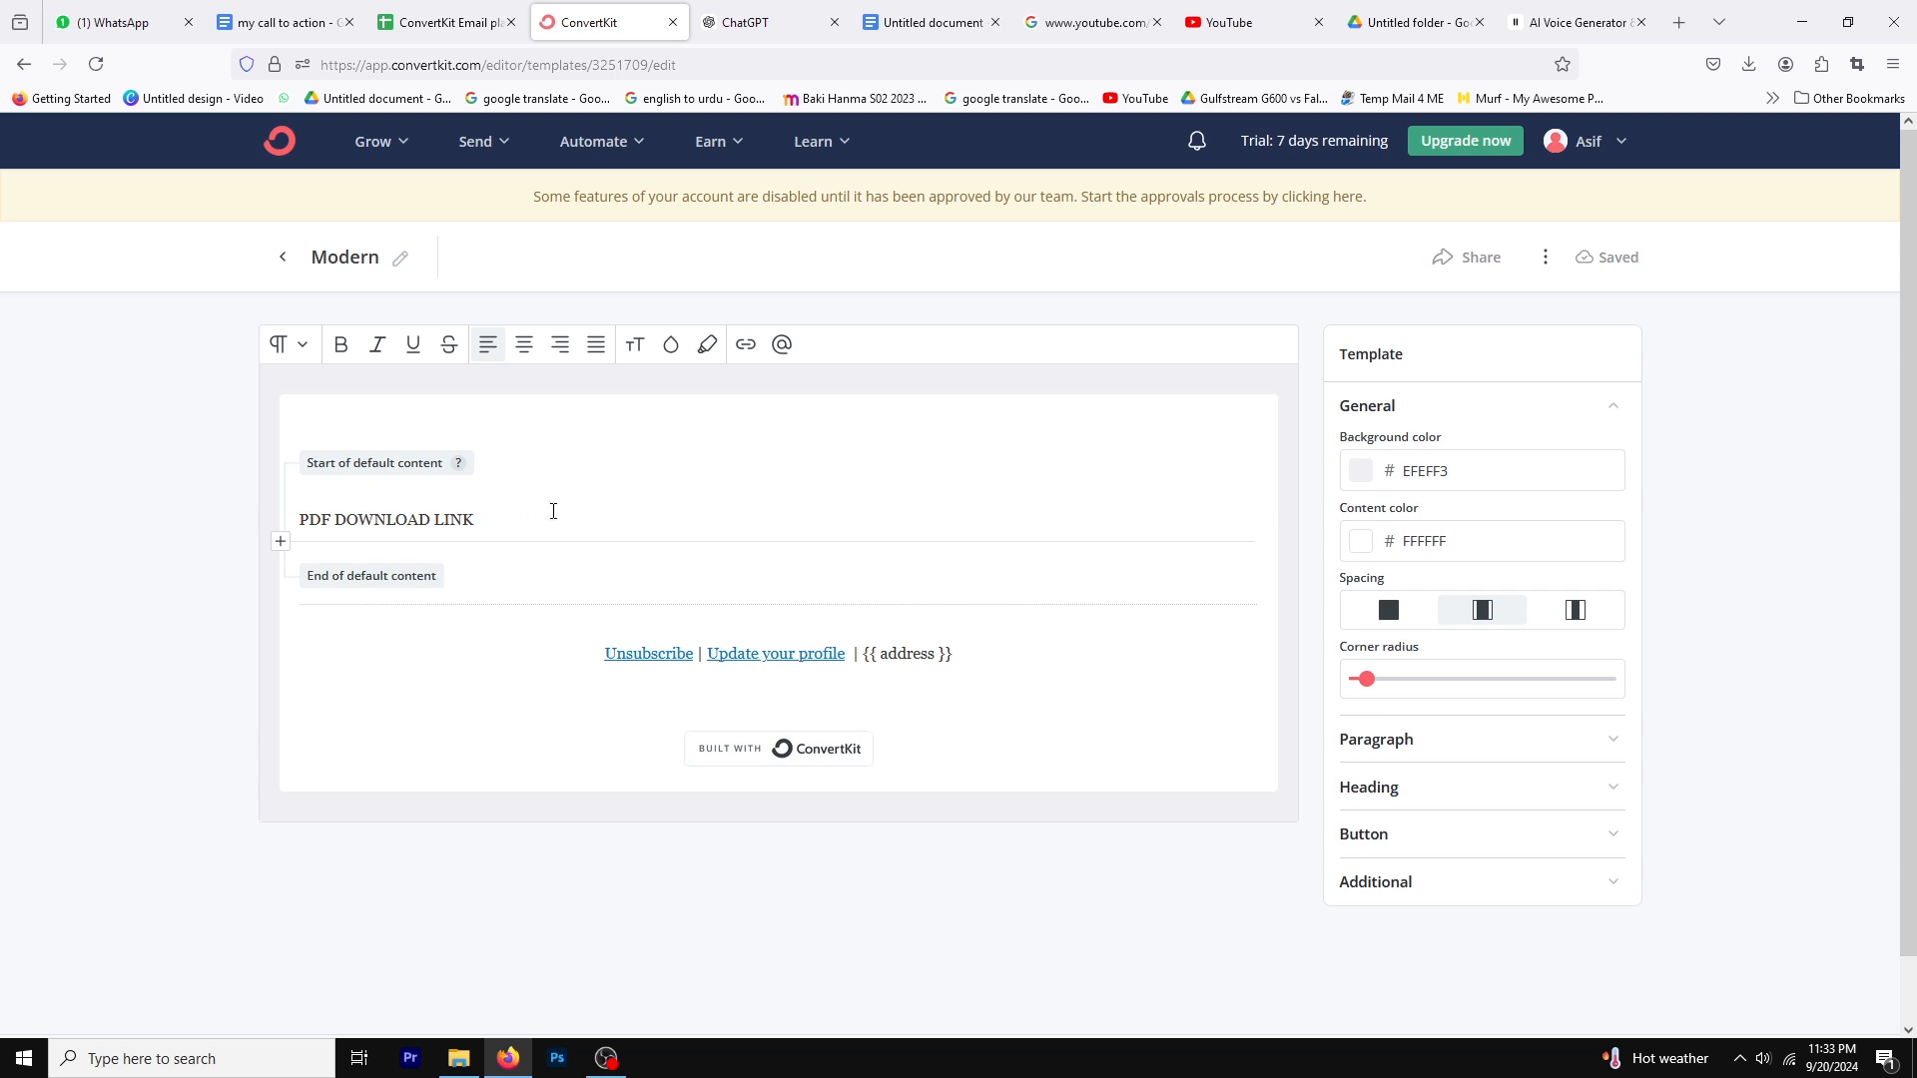
# Step: Upload sample.pdf into the empty Untitled folder in Google Drive
pyautogui.click(1408, 22)
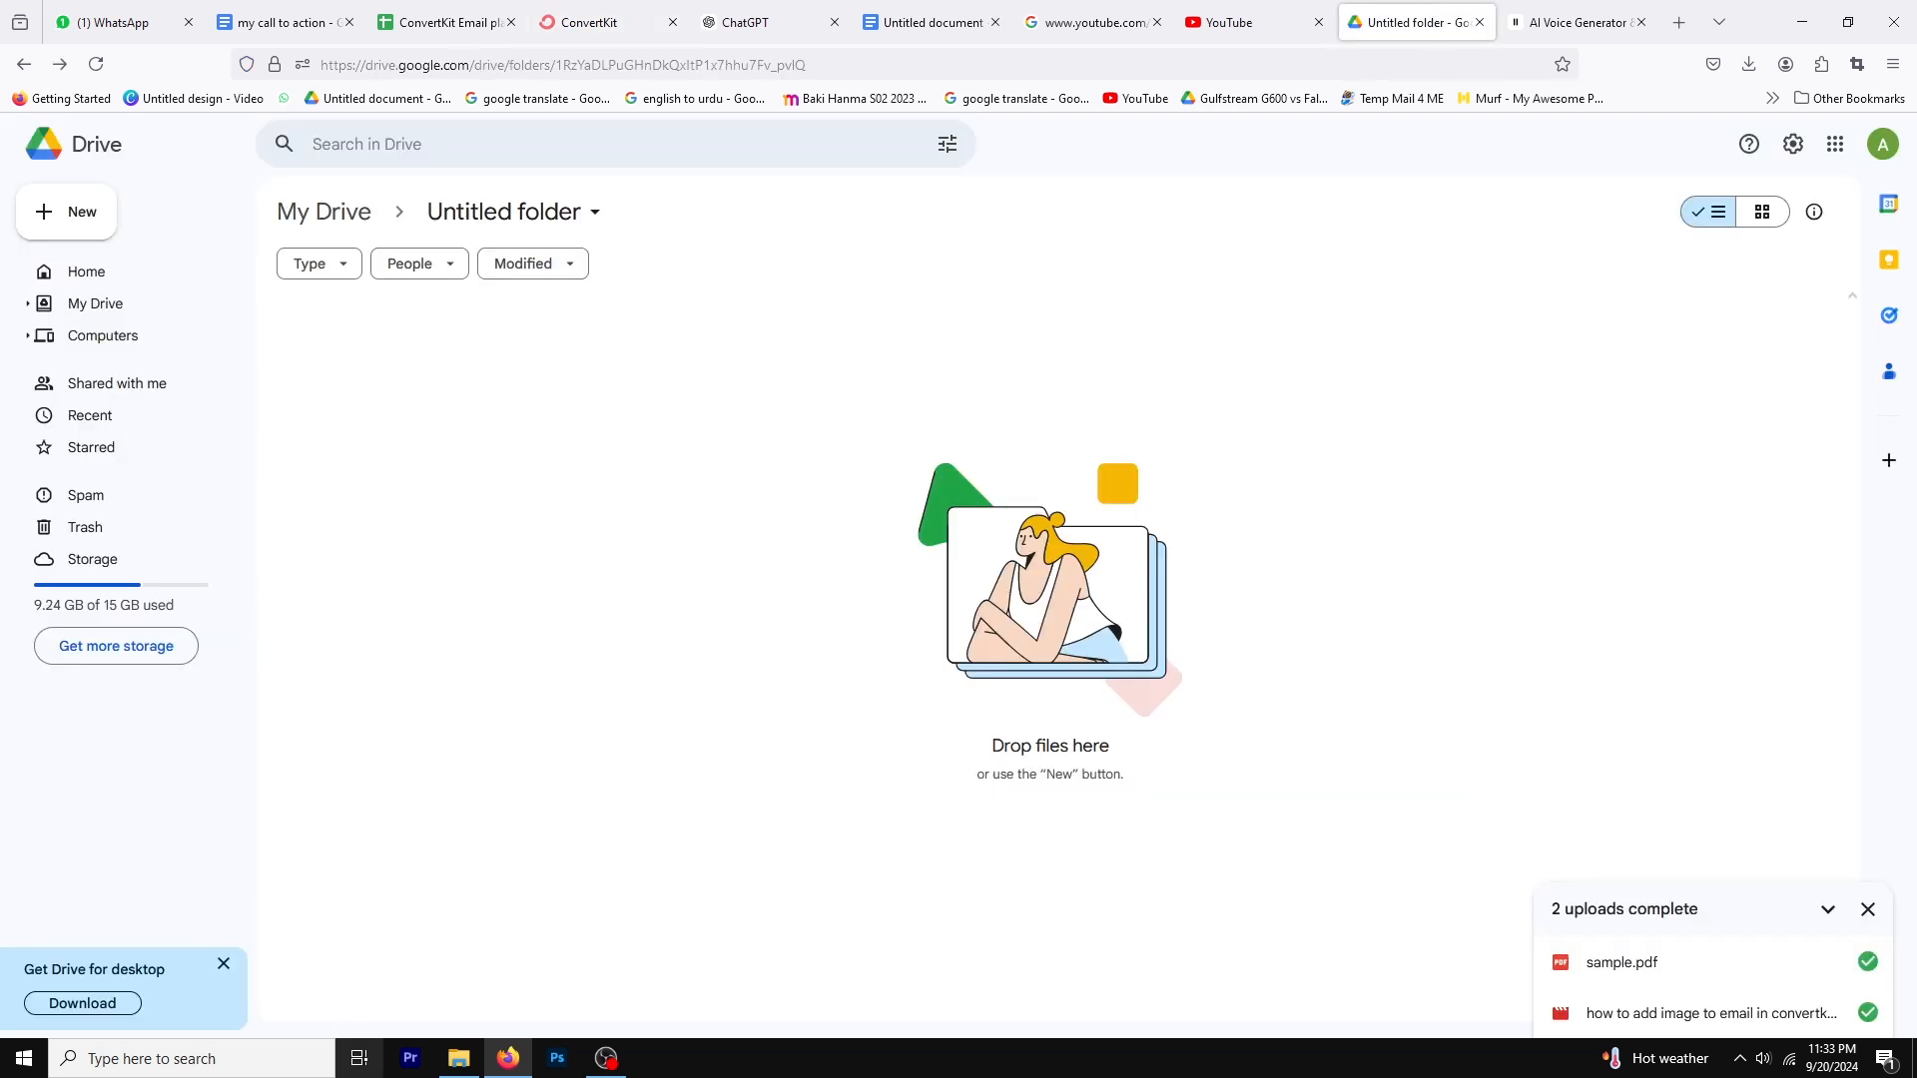
pyautogui.click(458, 1058)
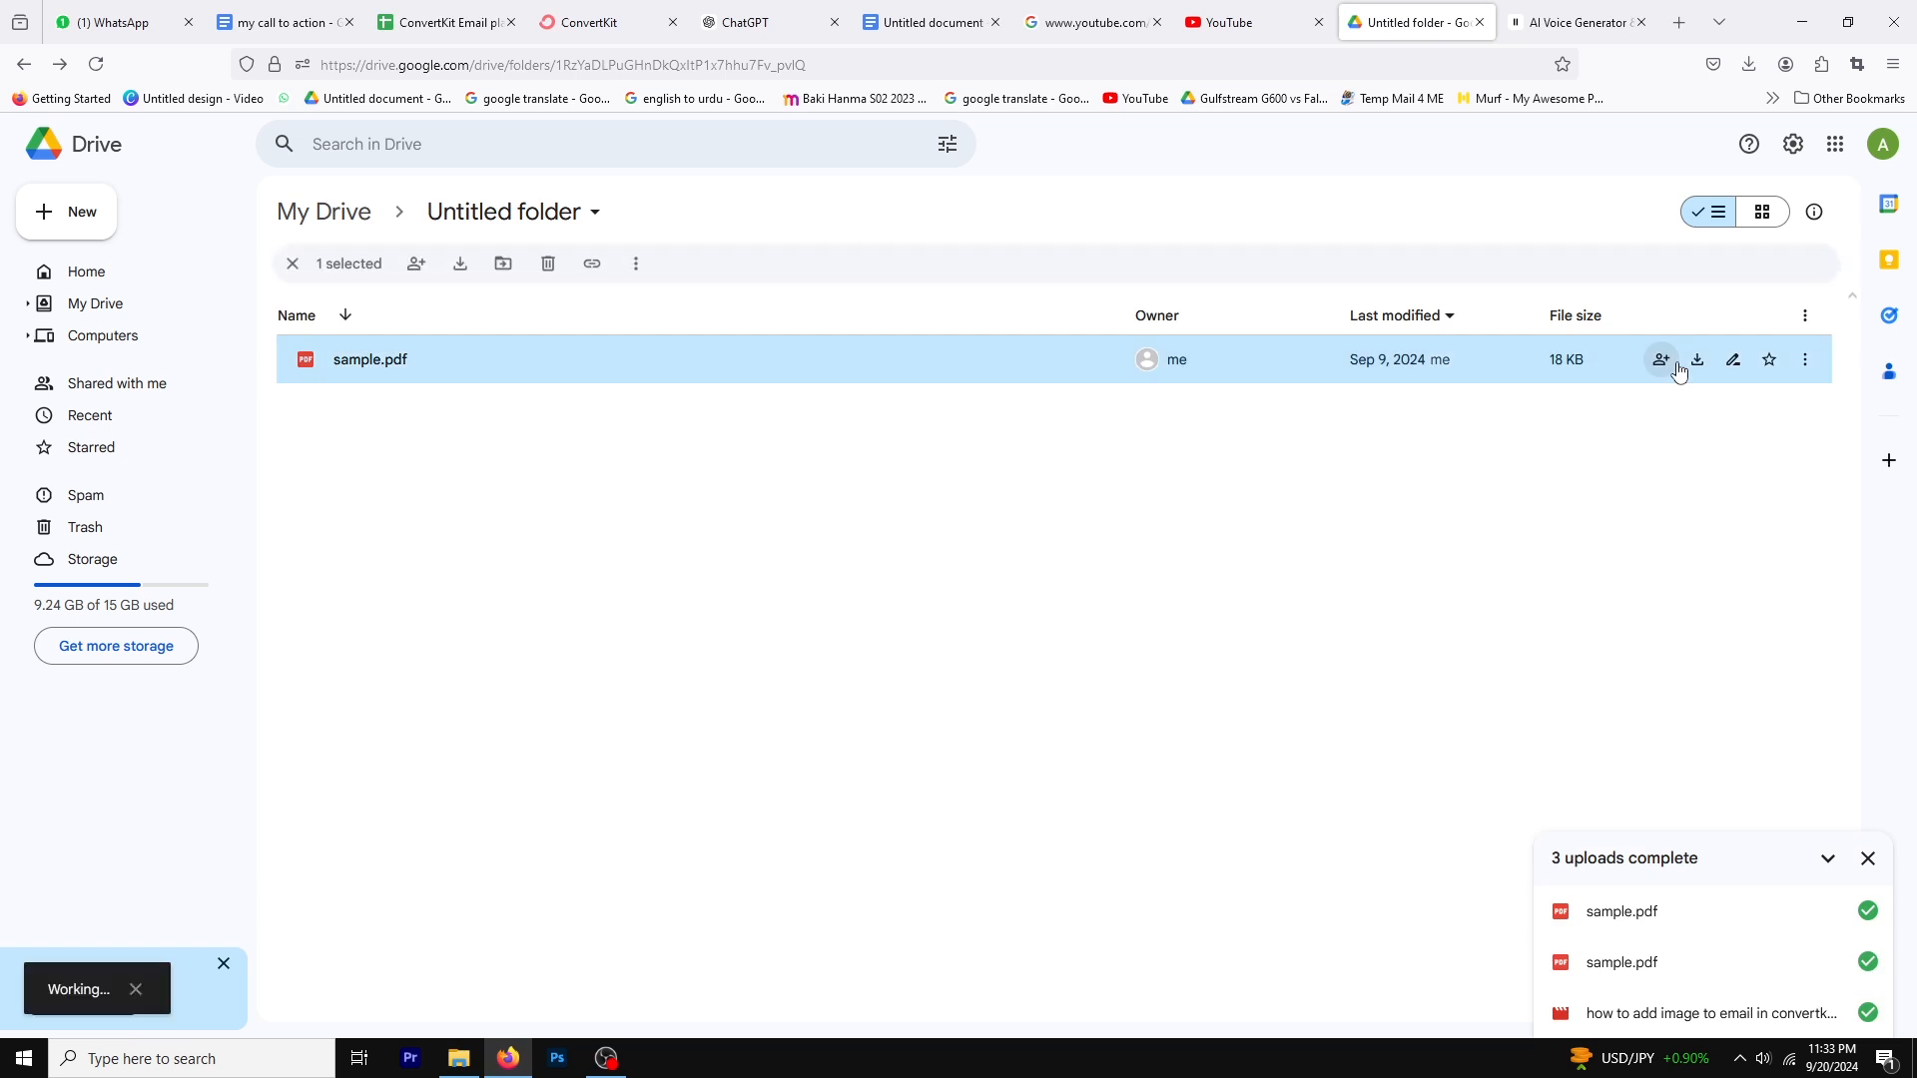
# Step: Share sample.pdf so anyone with the link can view, and copy its link
pyautogui.click(1659, 359)
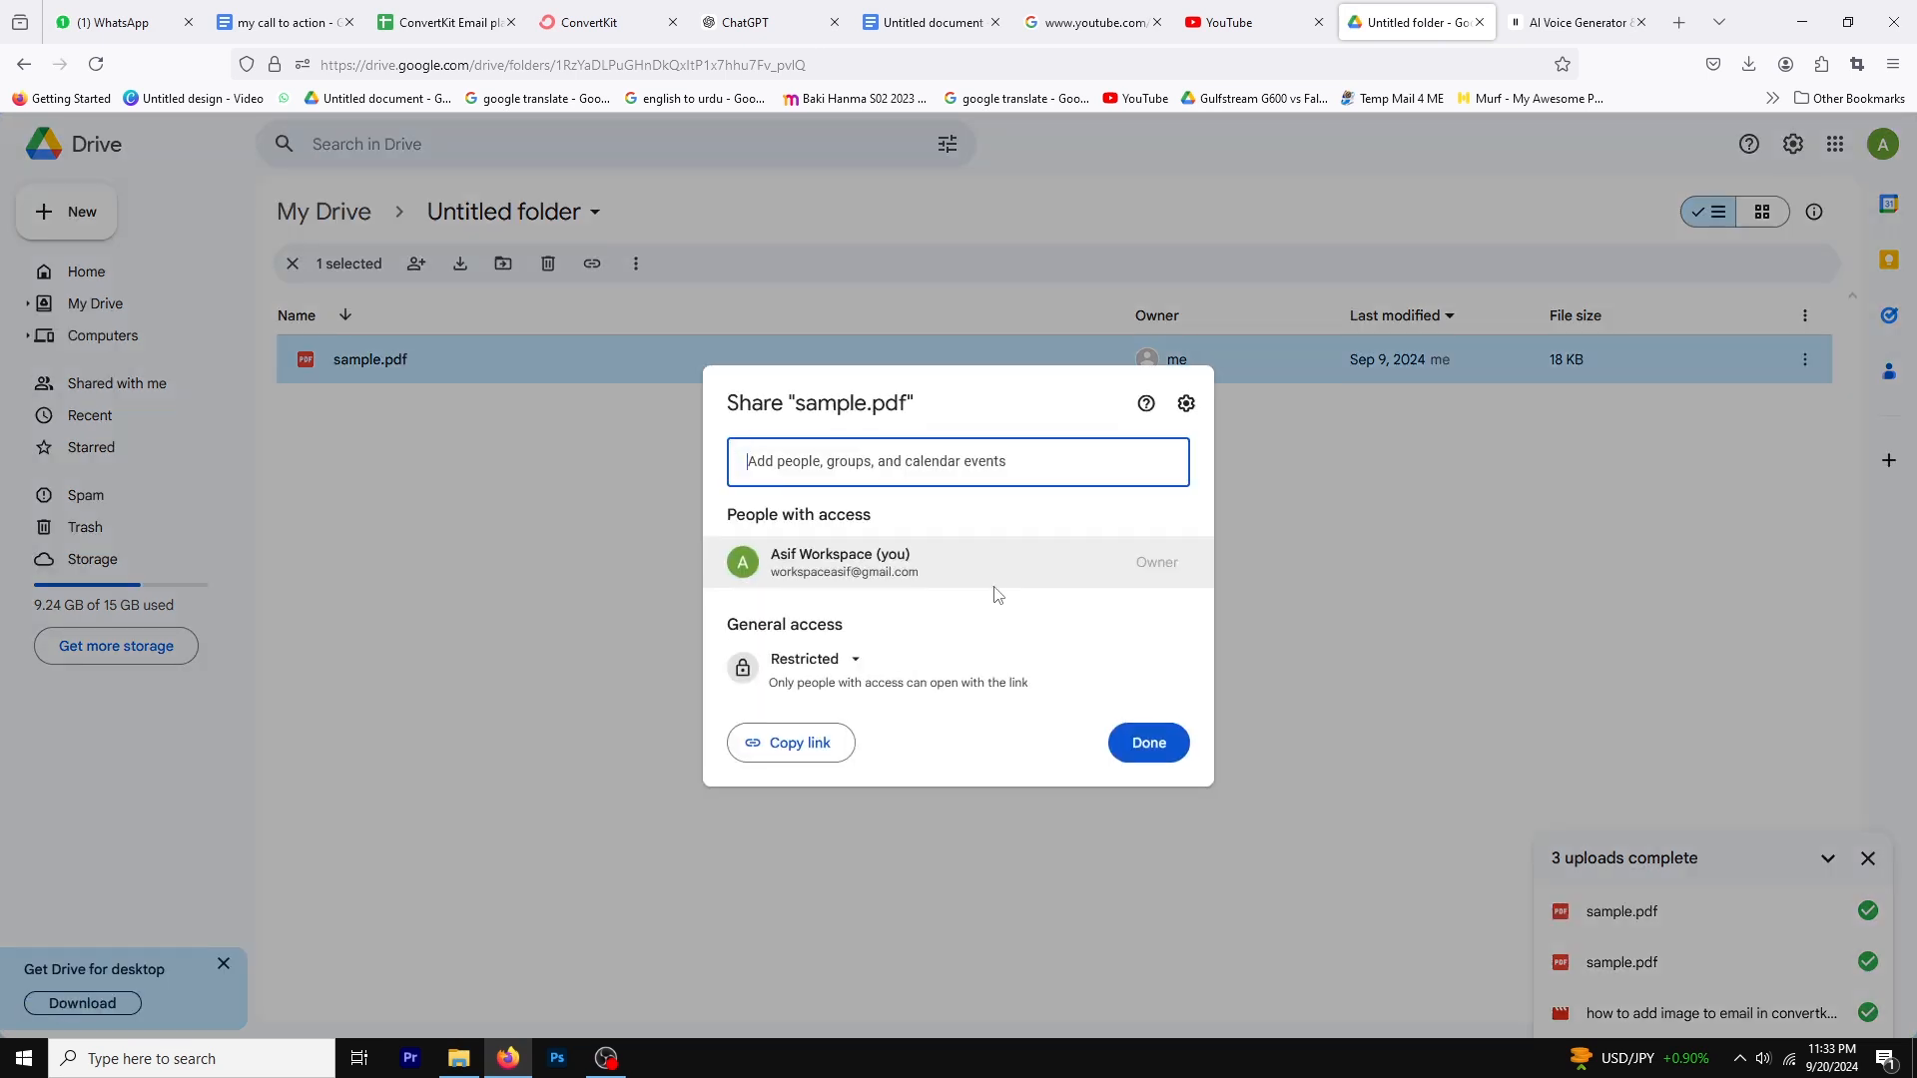
pyautogui.click(812, 657)
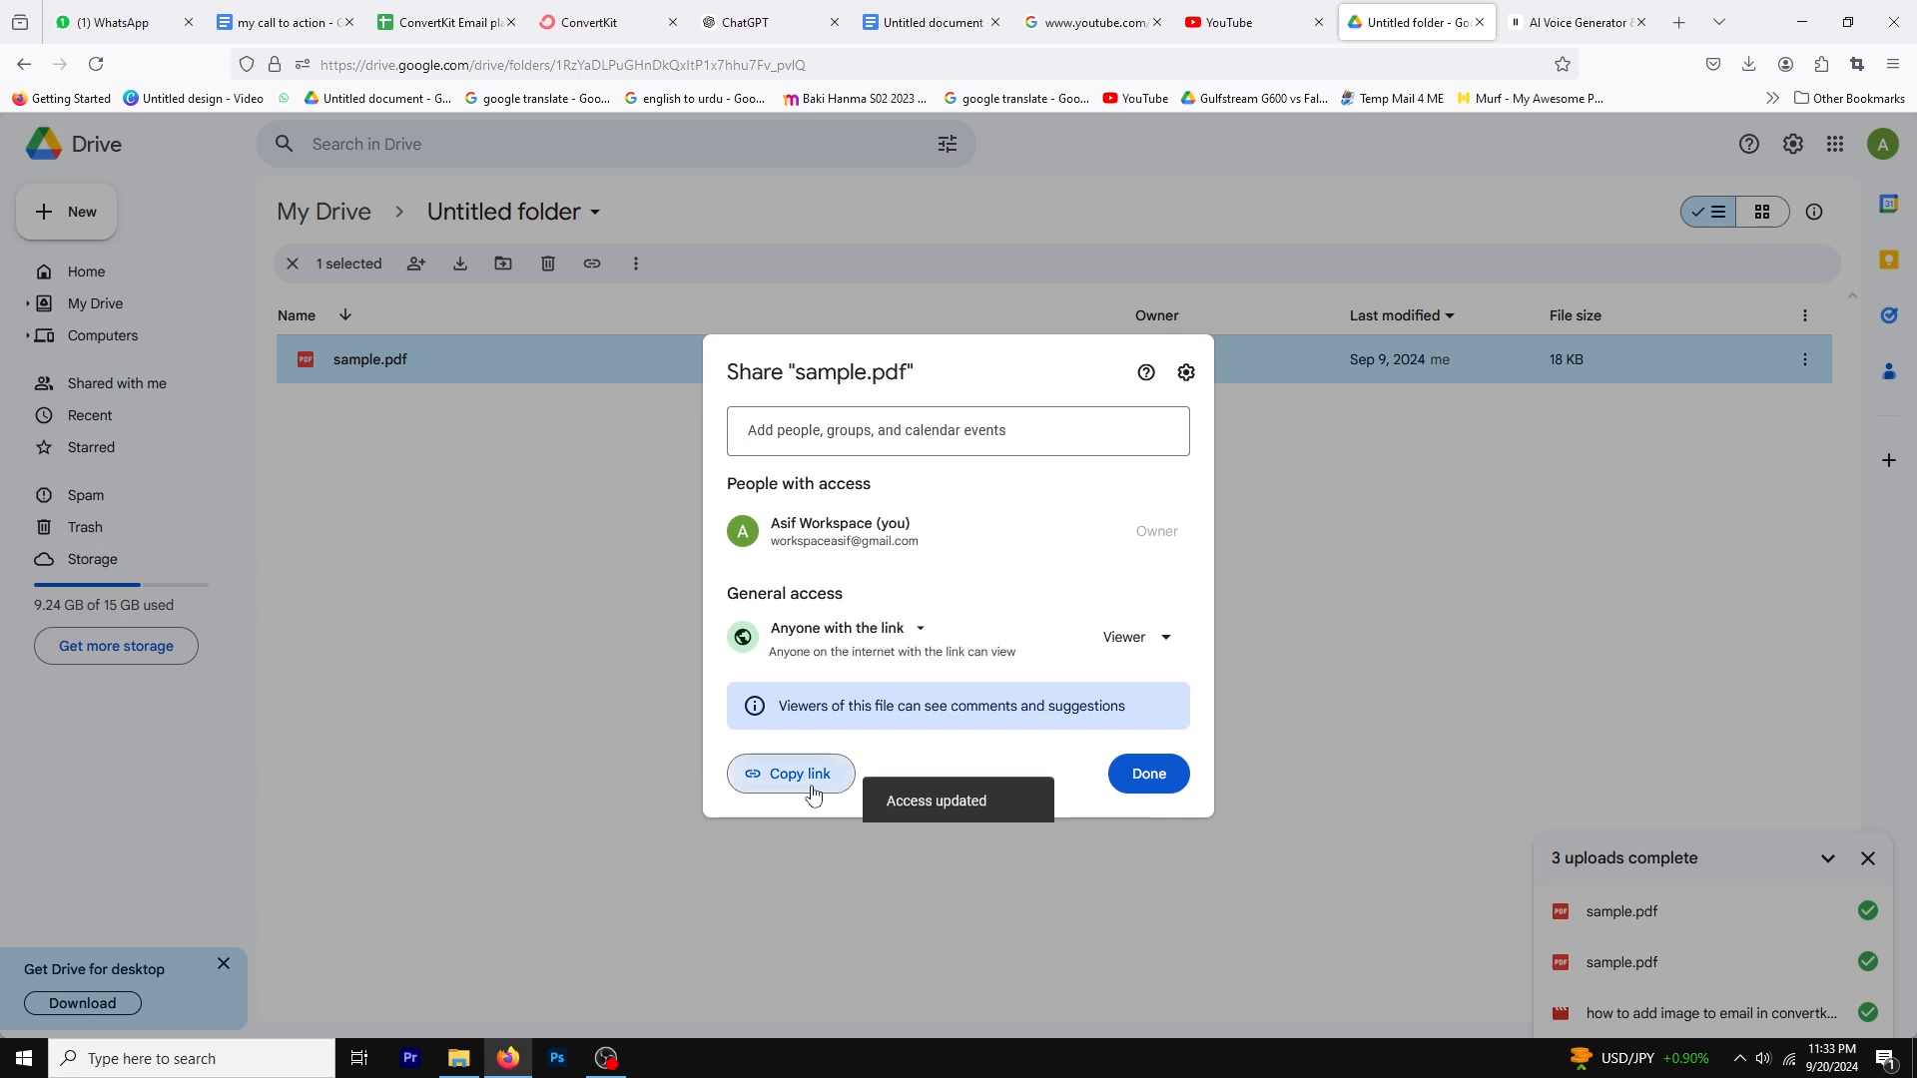
pyautogui.click(791, 773)
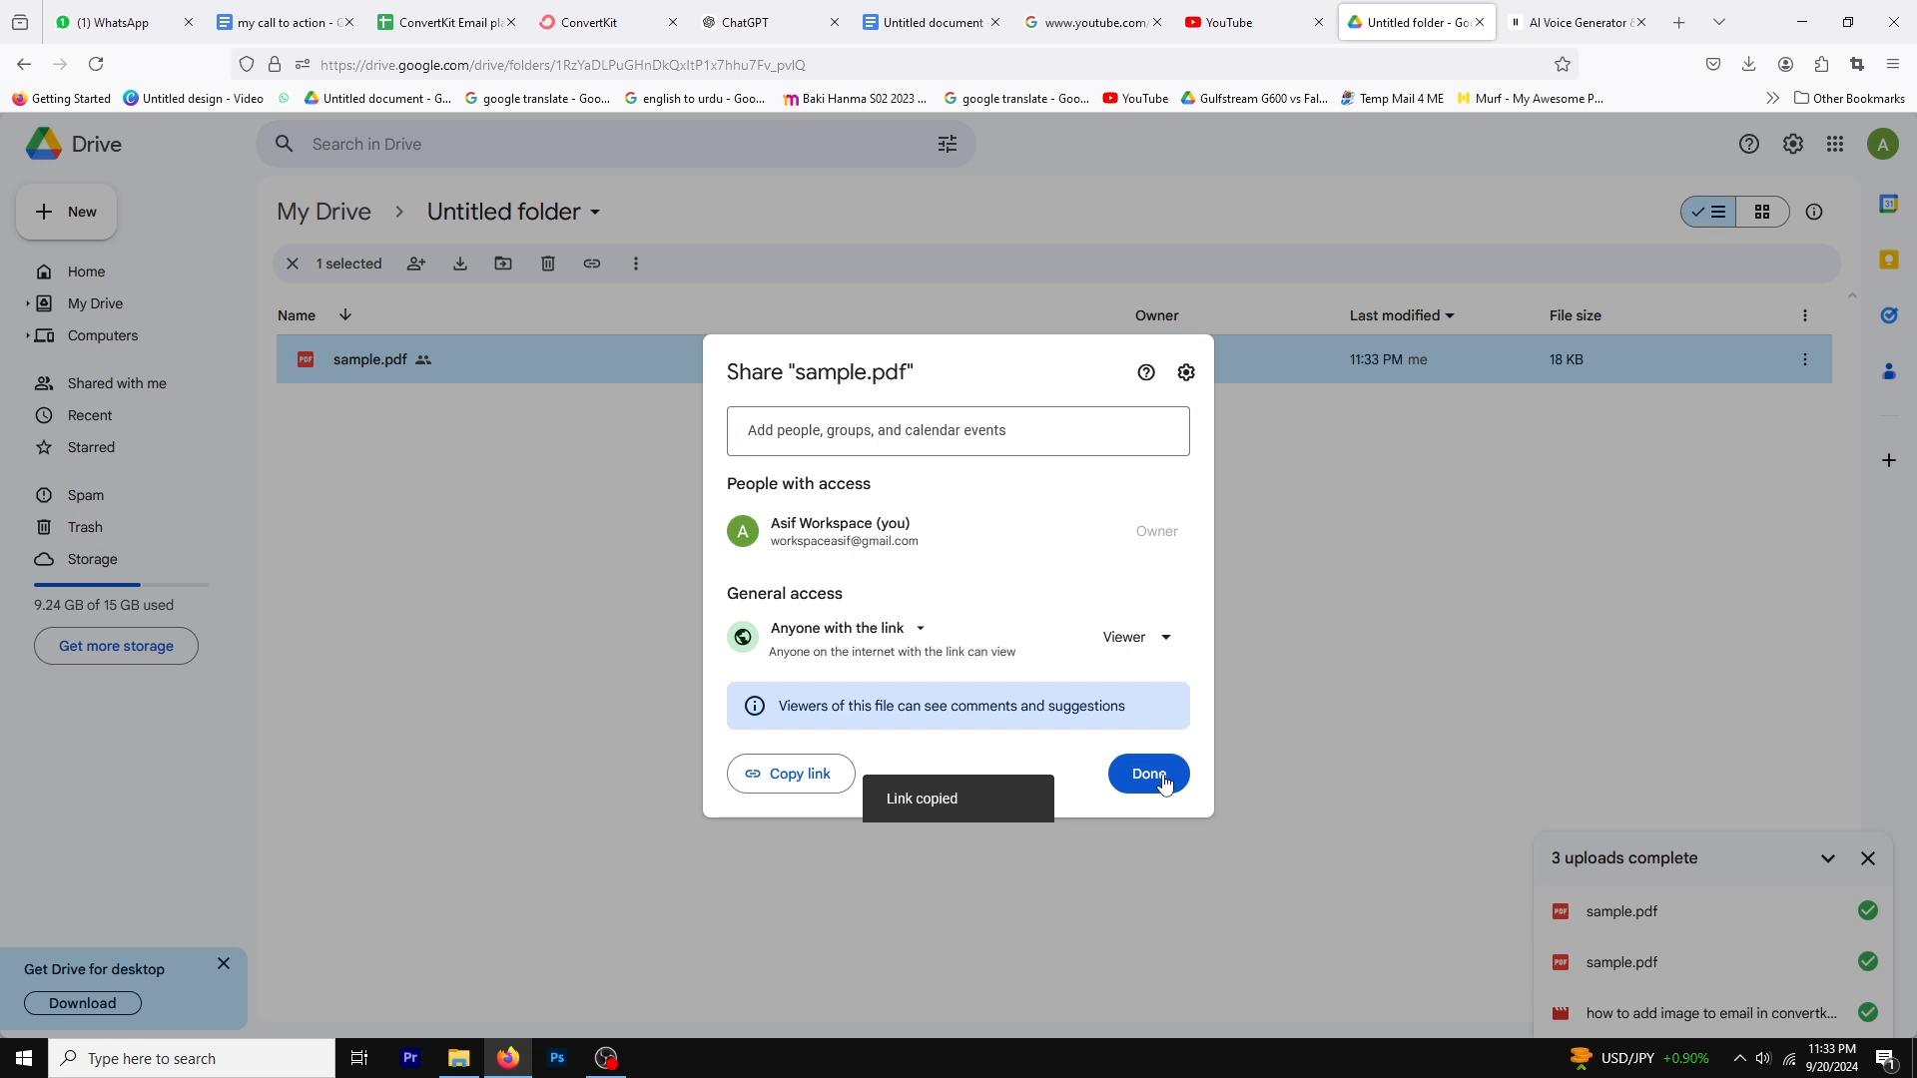
pyautogui.click(1146, 773)
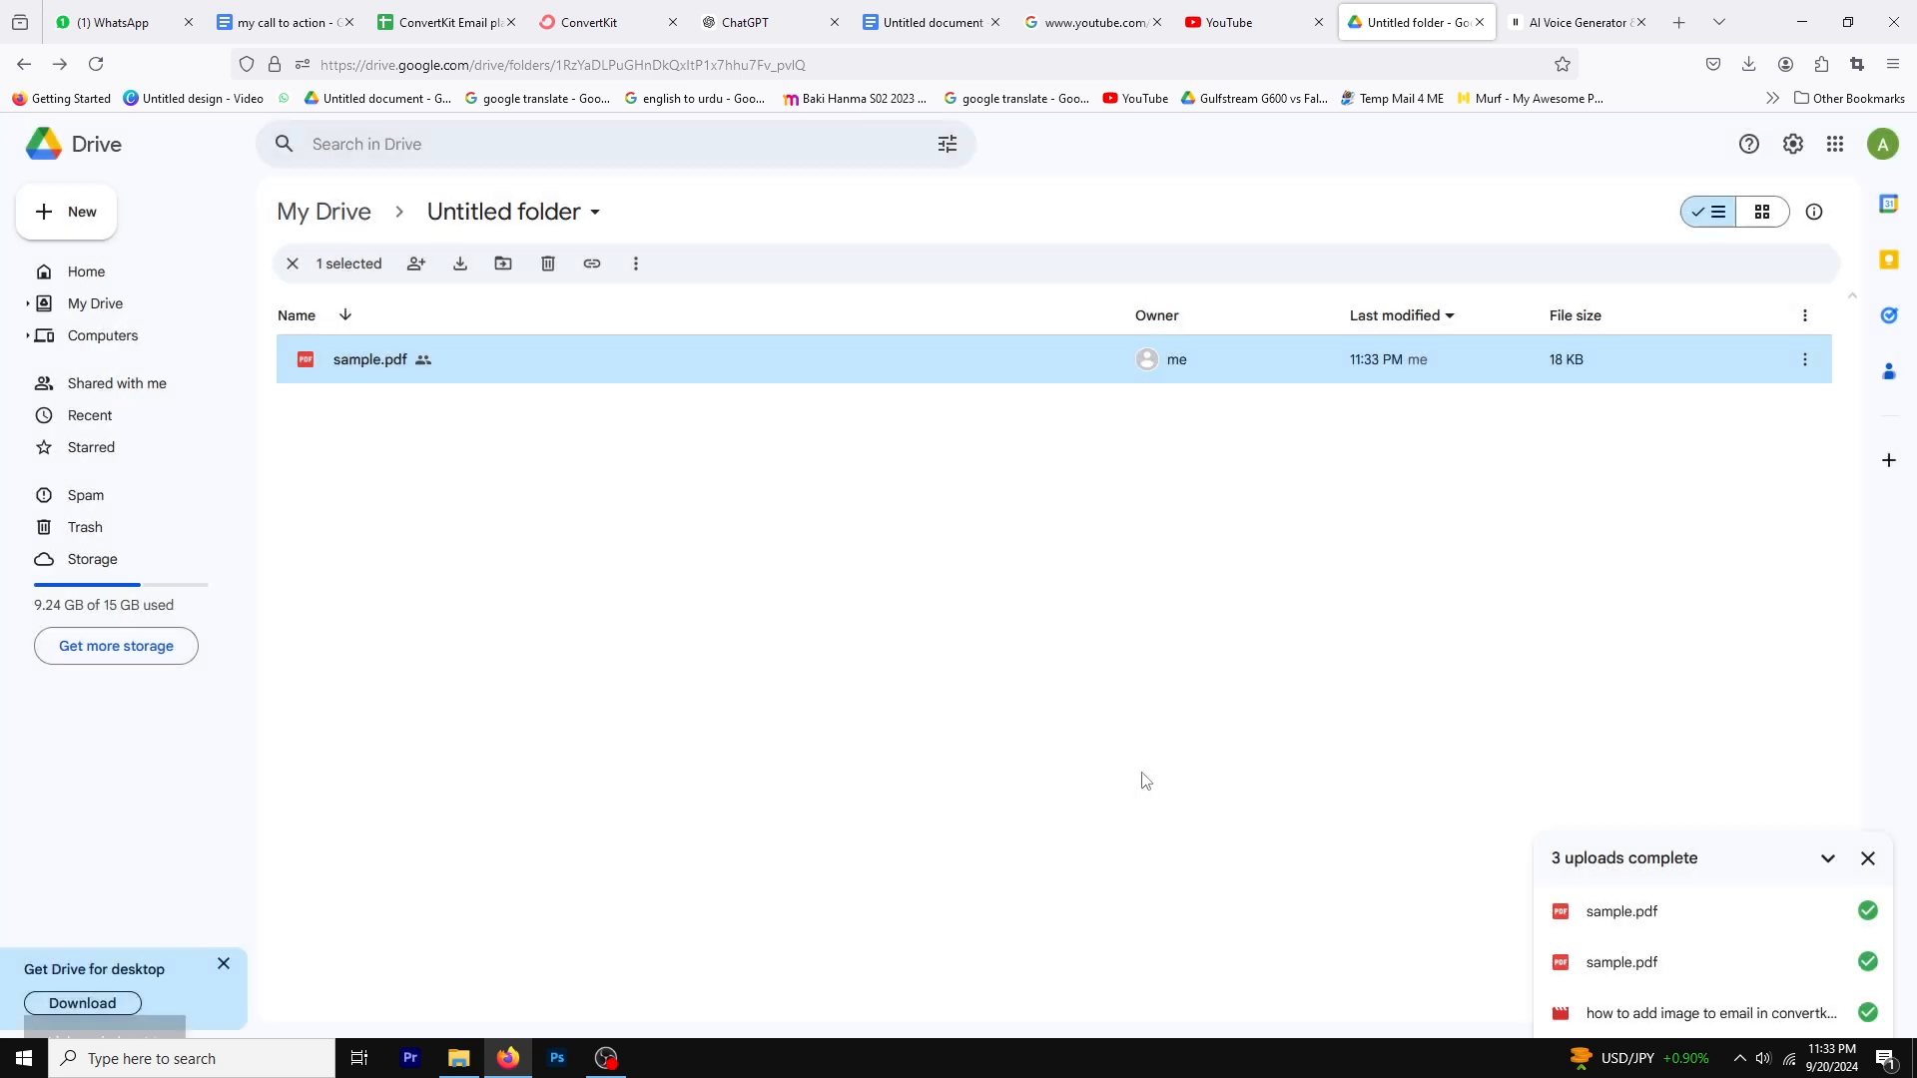
# Step: Link the 'PDF DOWNLOAD LINK' text to the copied sample.pdf Drive URL and apply it
pyautogui.click(591, 264)
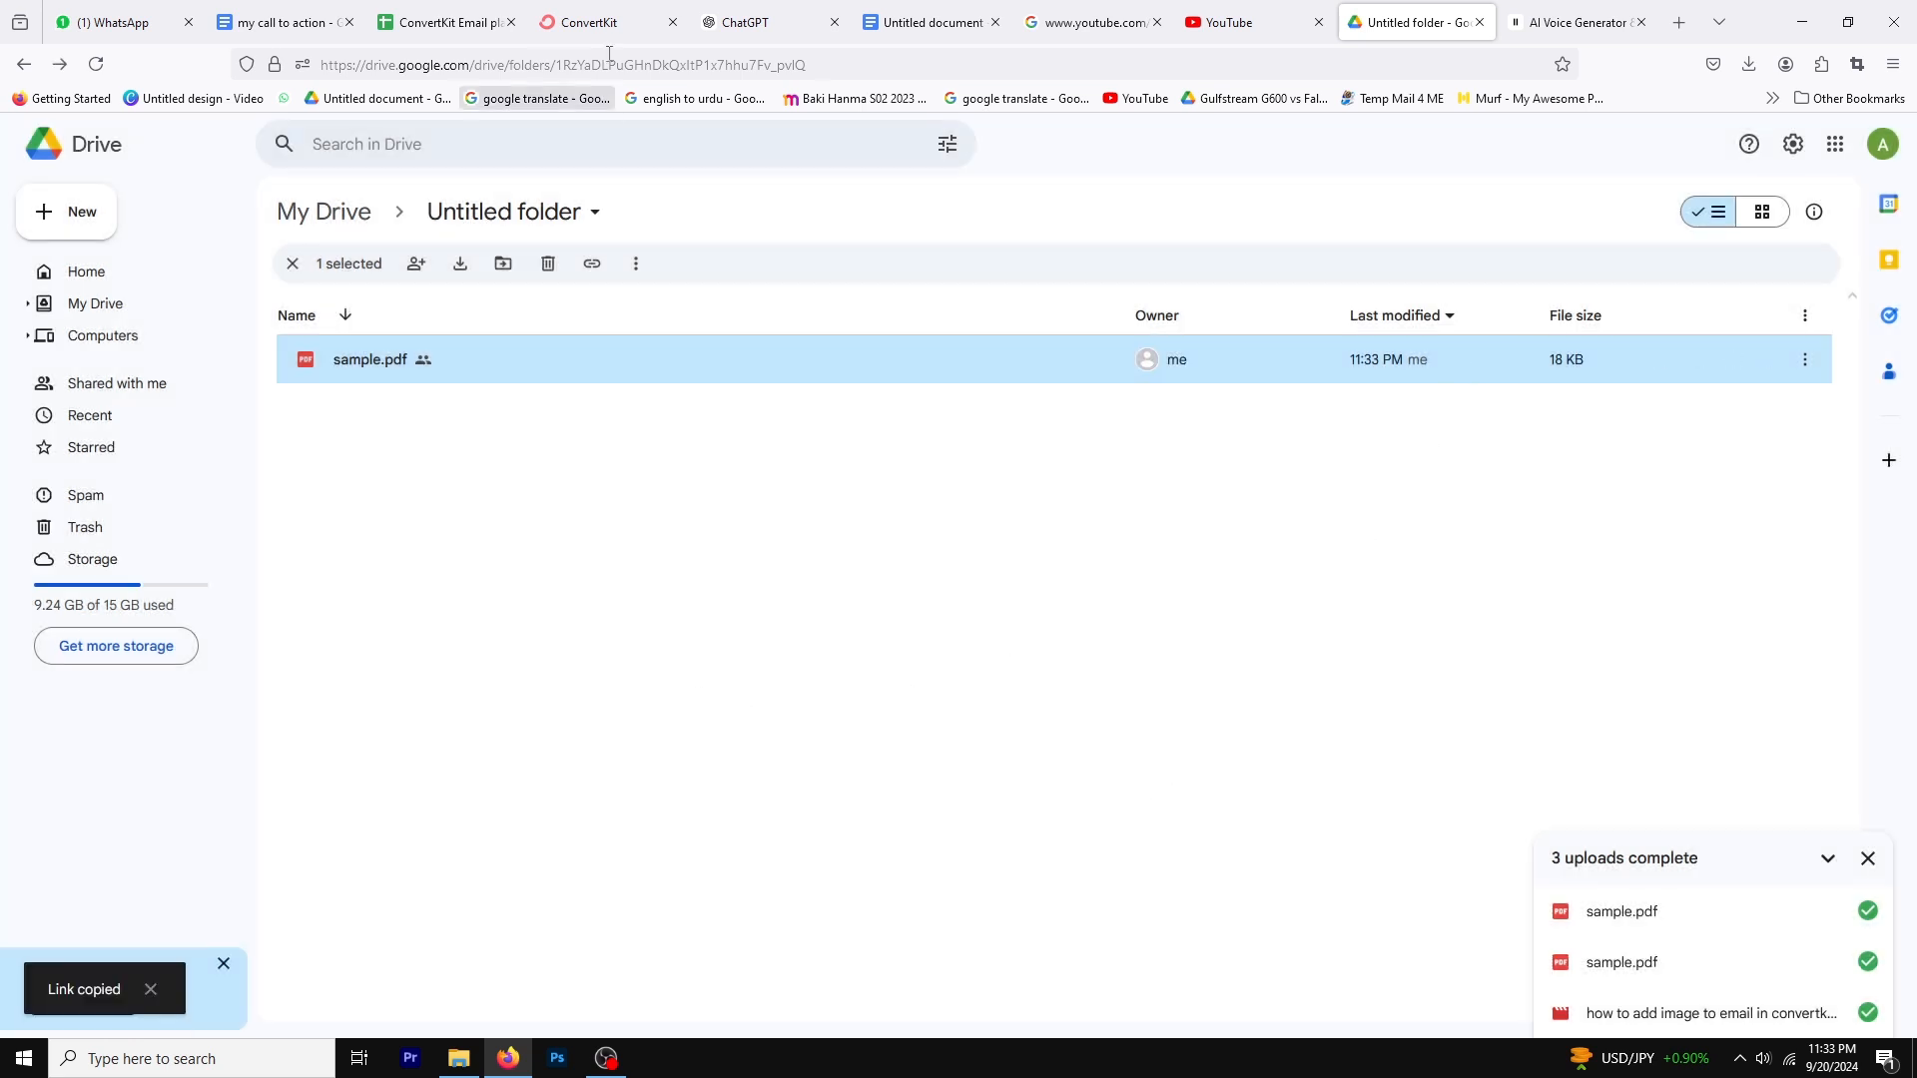
pyautogui.click(587, 22)
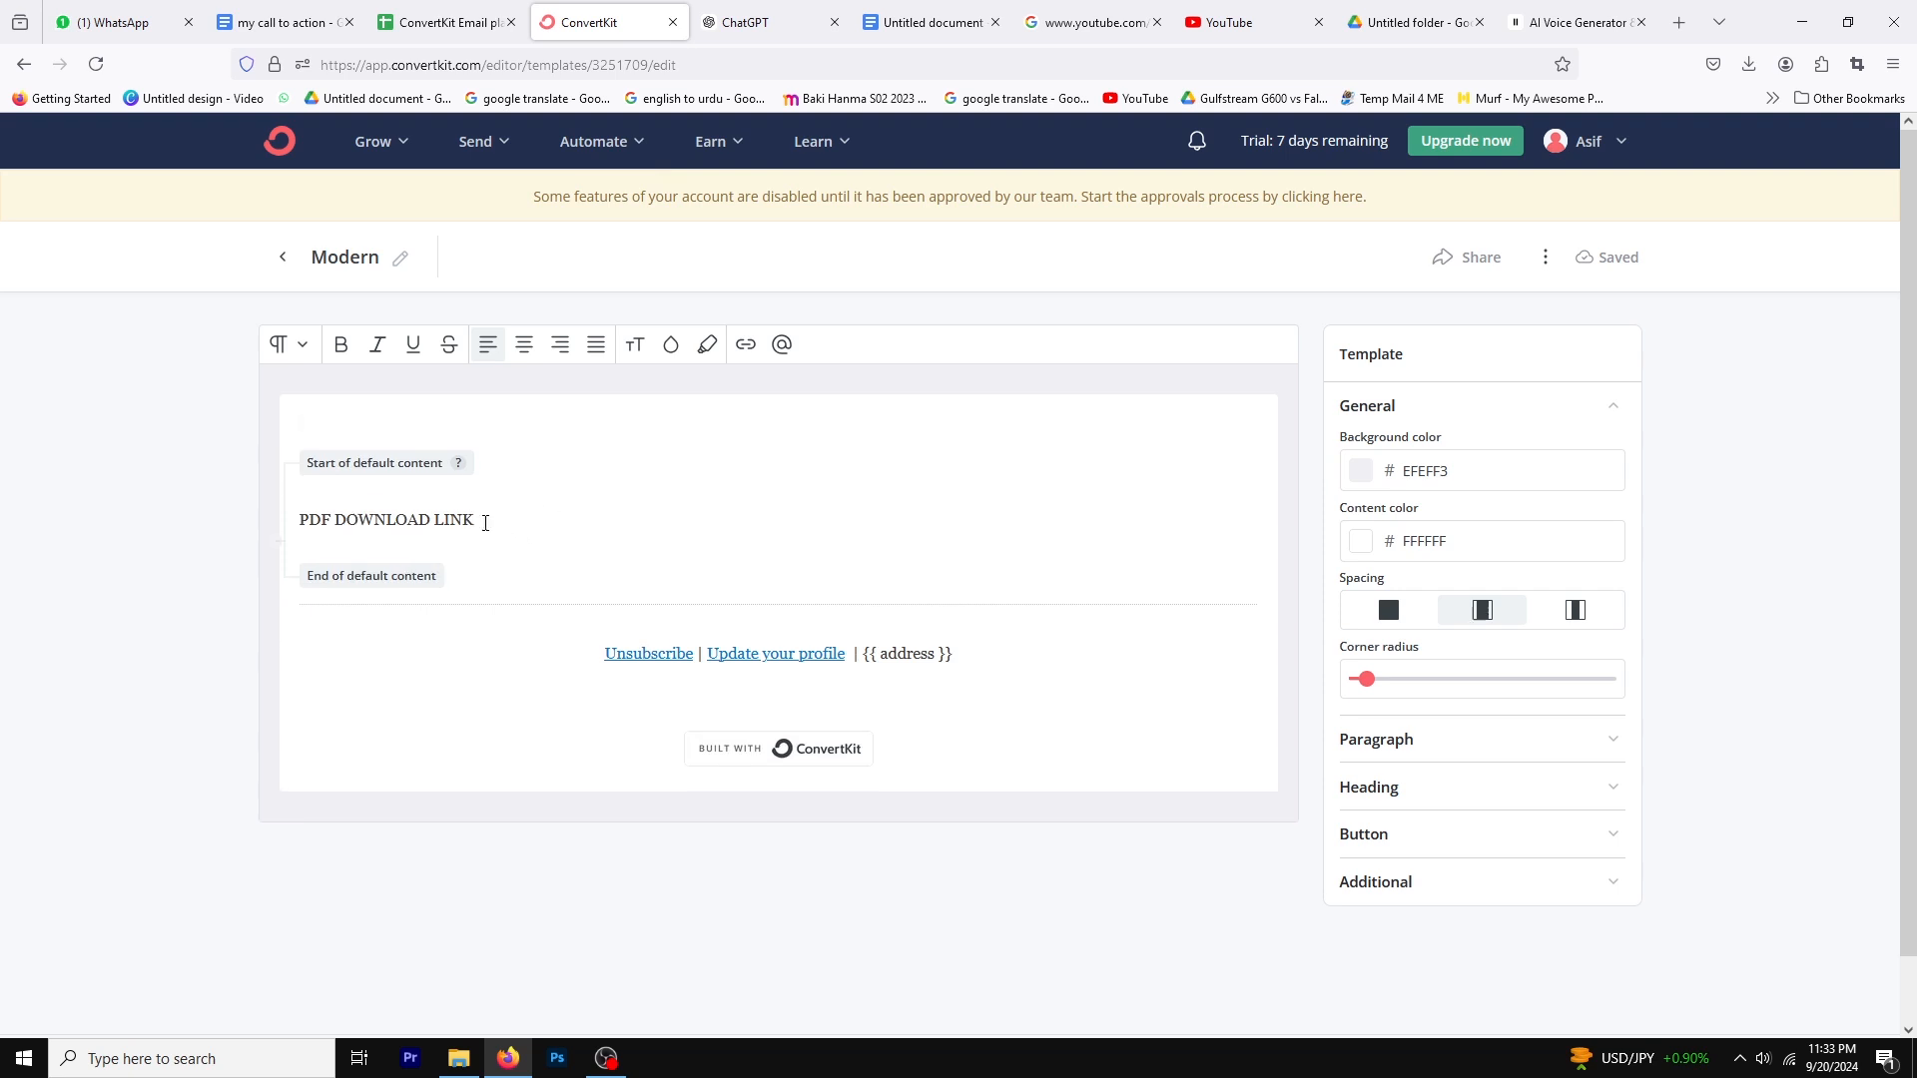
pyautogui.tripleClick(385, 519)
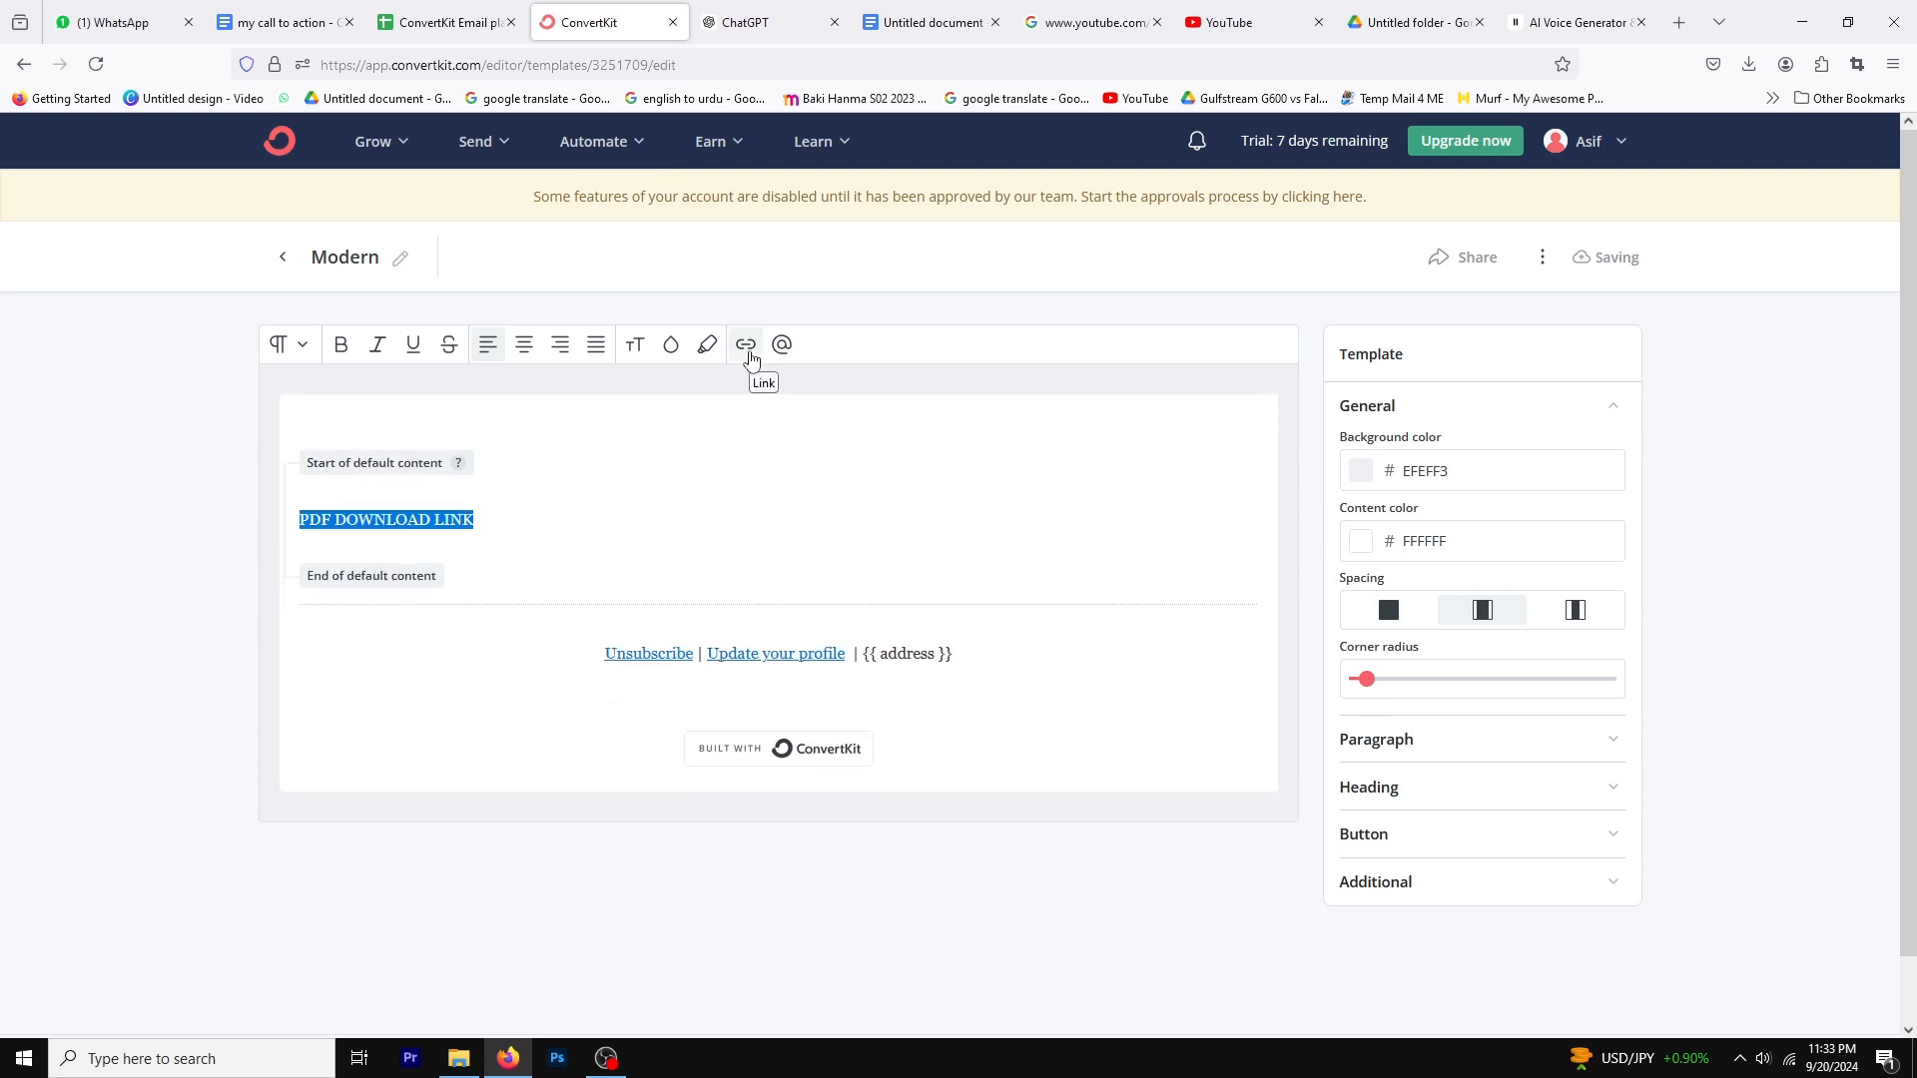
pyautogui.rightClick(852, 393)
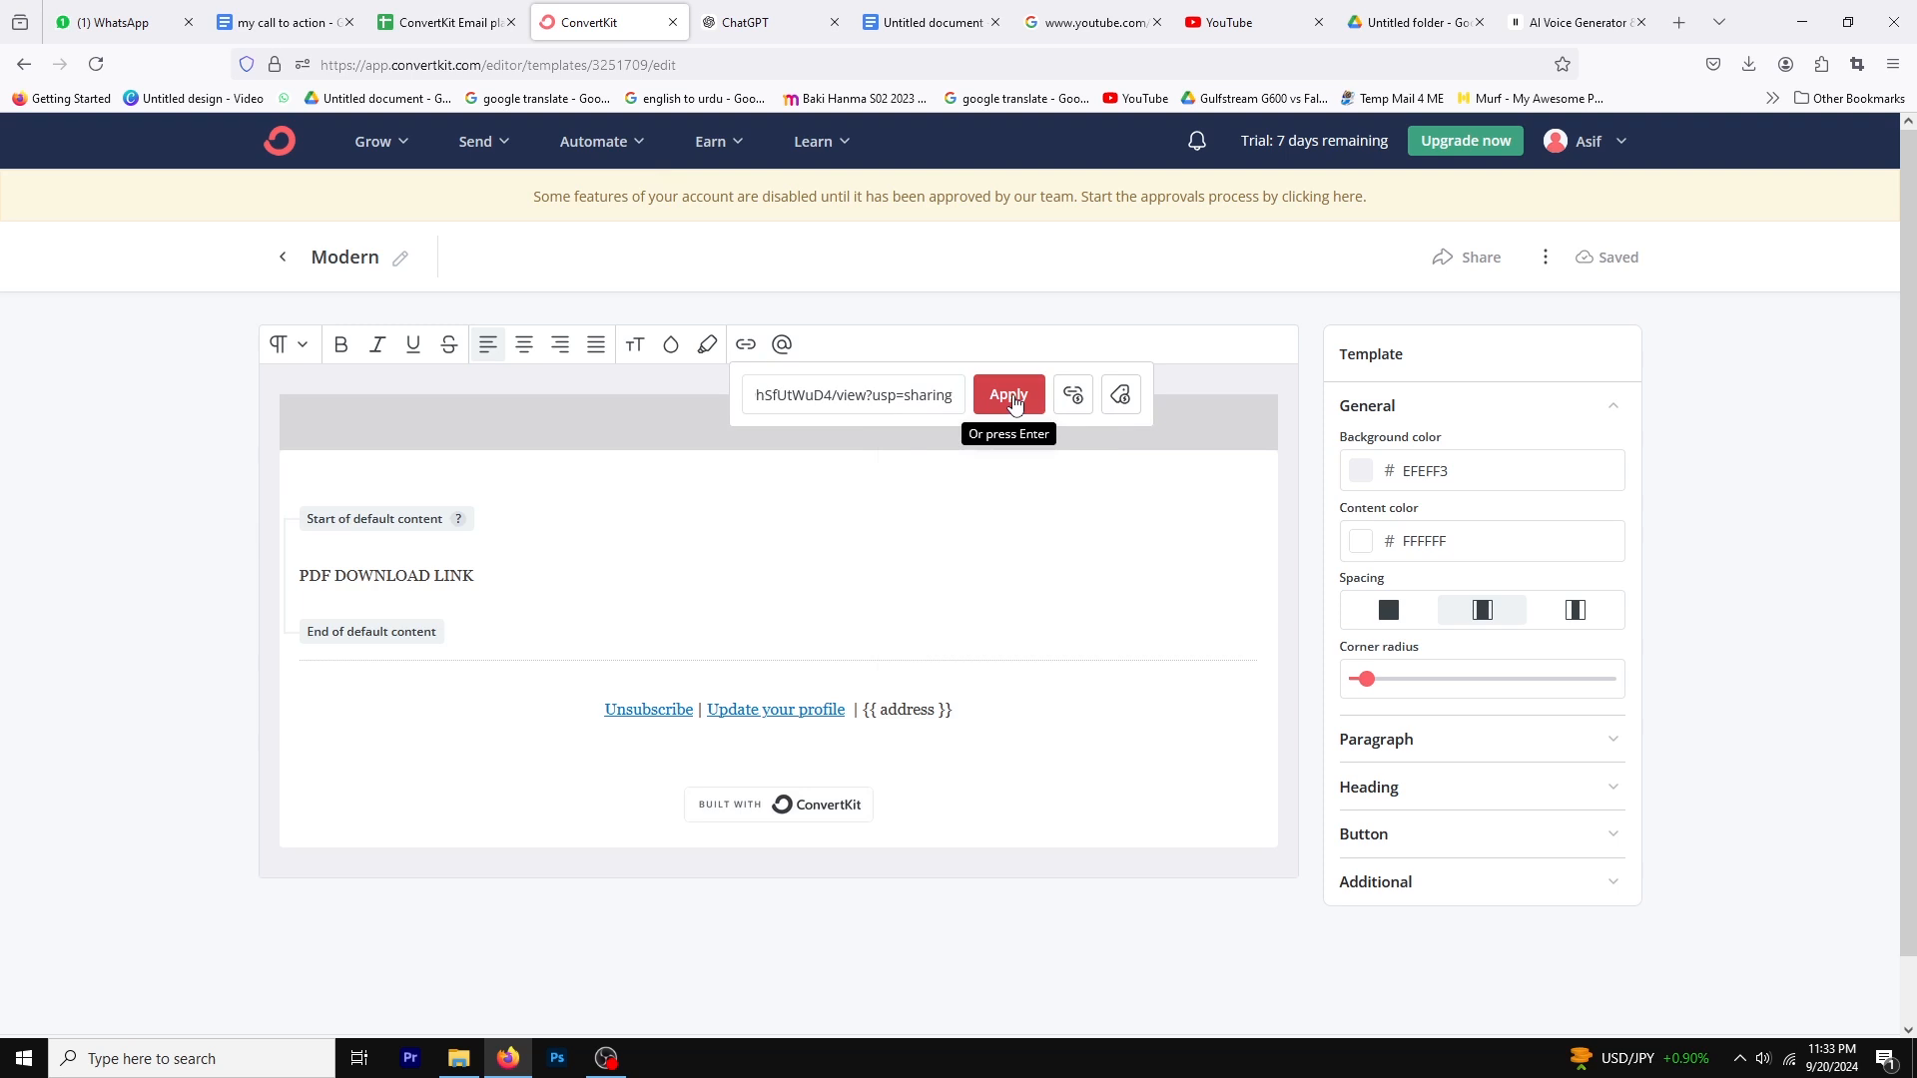
pyautogui.click(1006, 393)
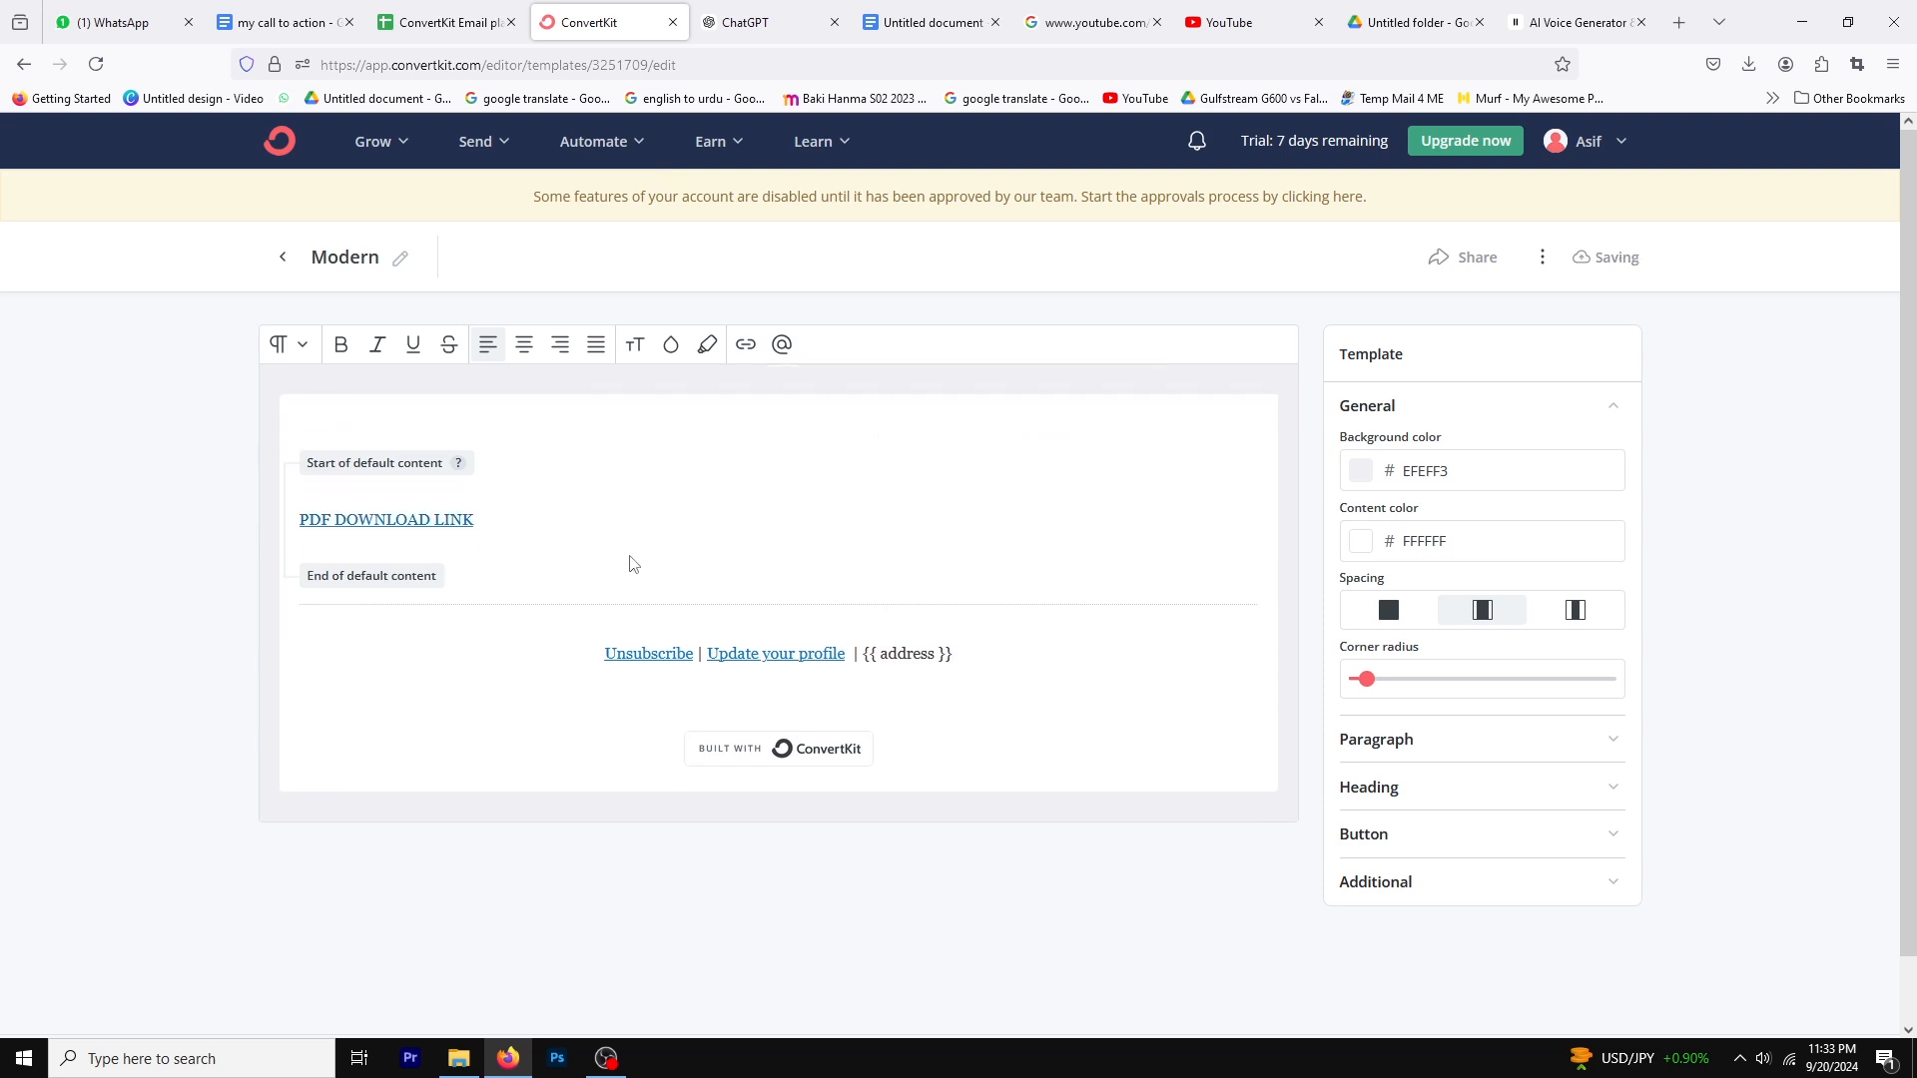